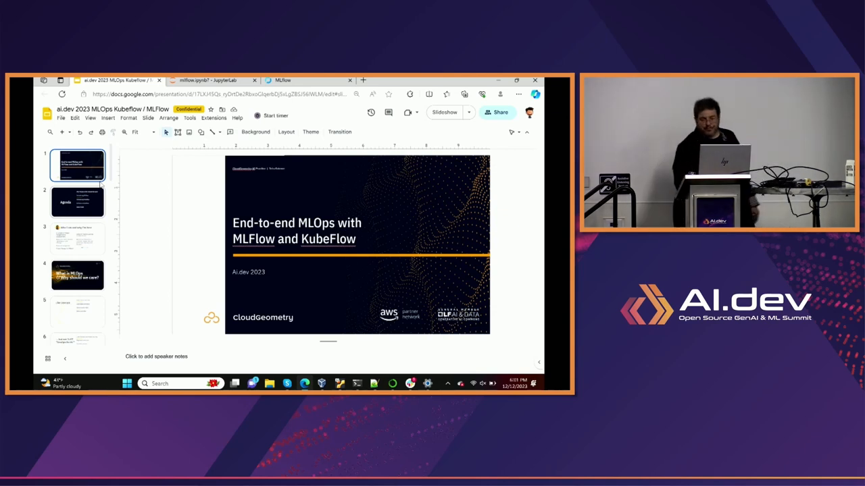
Show slide 2, the Agenda slide listing the five talk topics
left_click(77, 201)
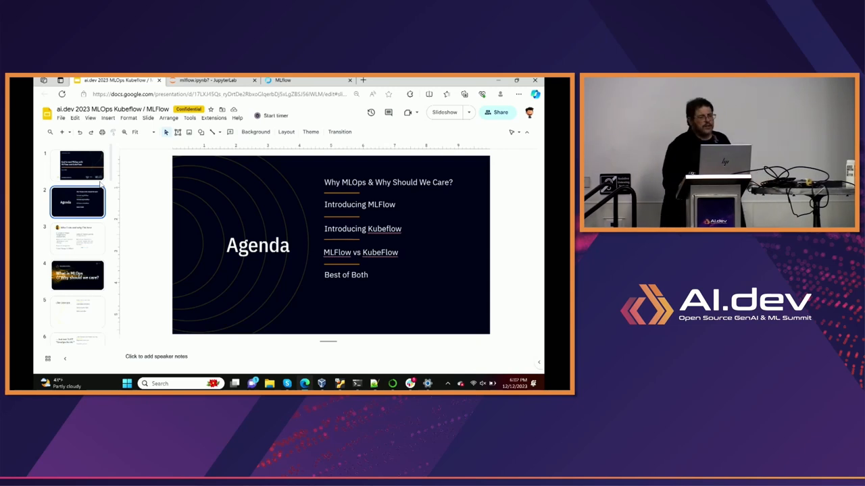
Show slide 3, the speaker's 'Who I am and why I'm here' introduction
left_click(77, 238)
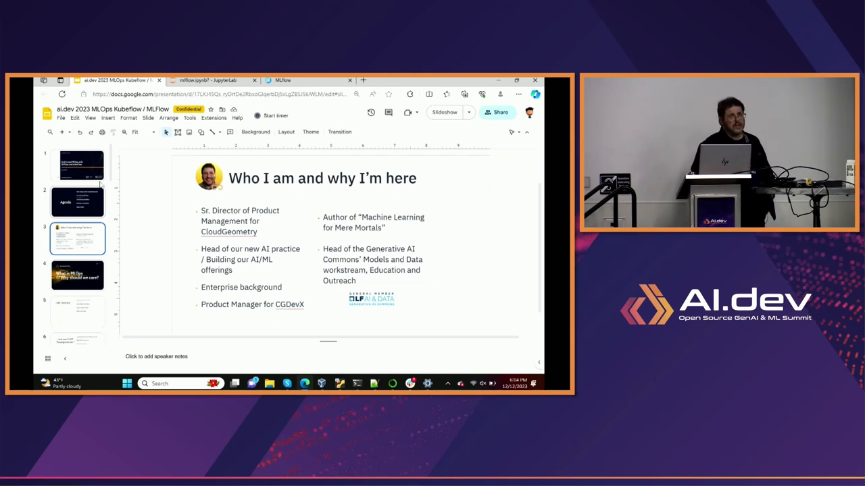
Advance through slide 4 'What is MLOps & Why should we care?' to slide 5 'Like DevOps...'
left_click(77, 275)
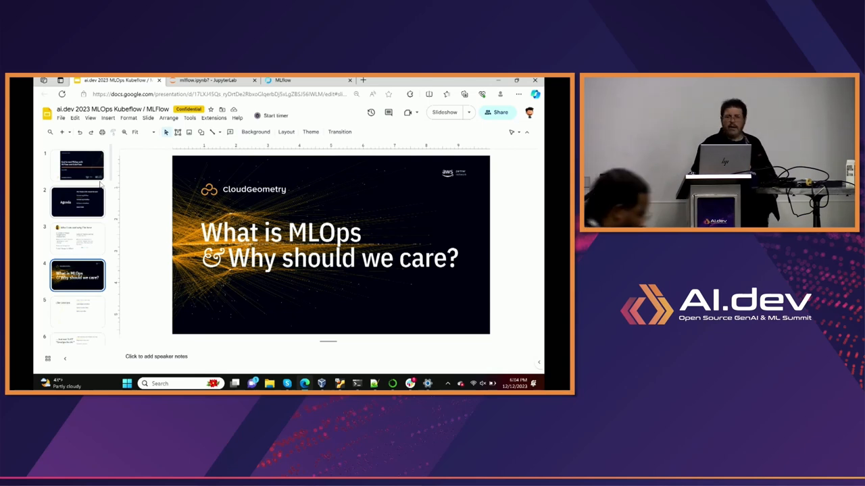
left_click(77, 311)
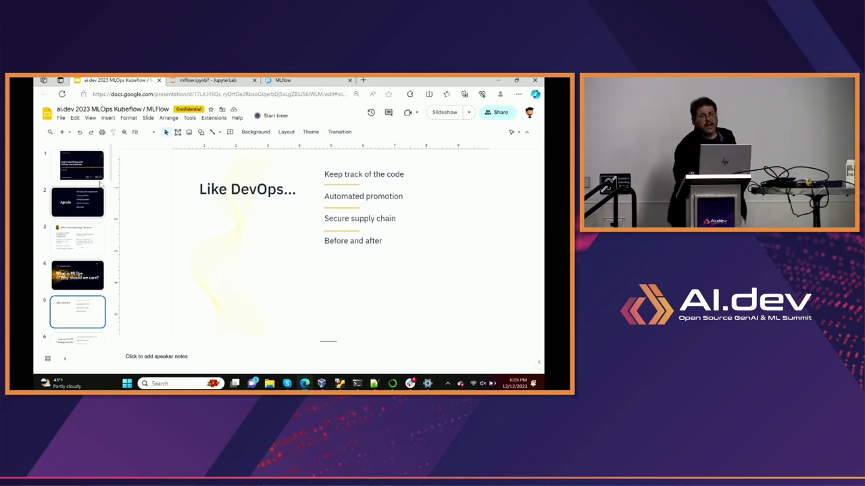
key("Right")
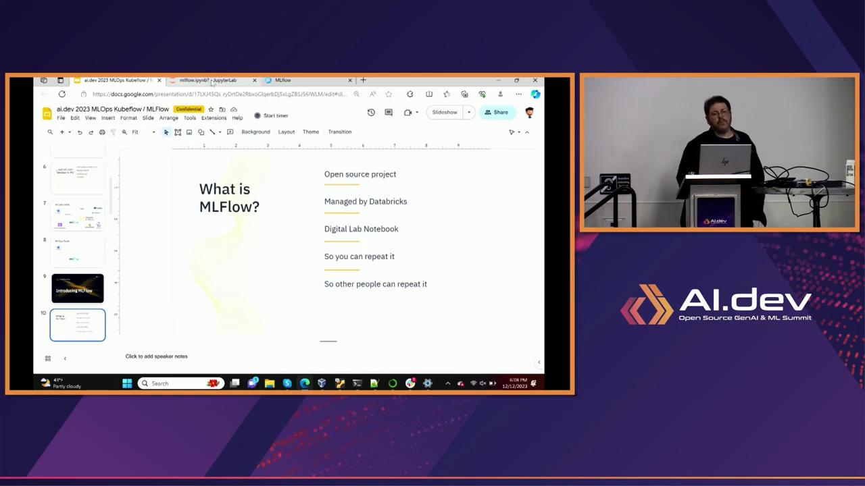
mouse_move(210, 79)
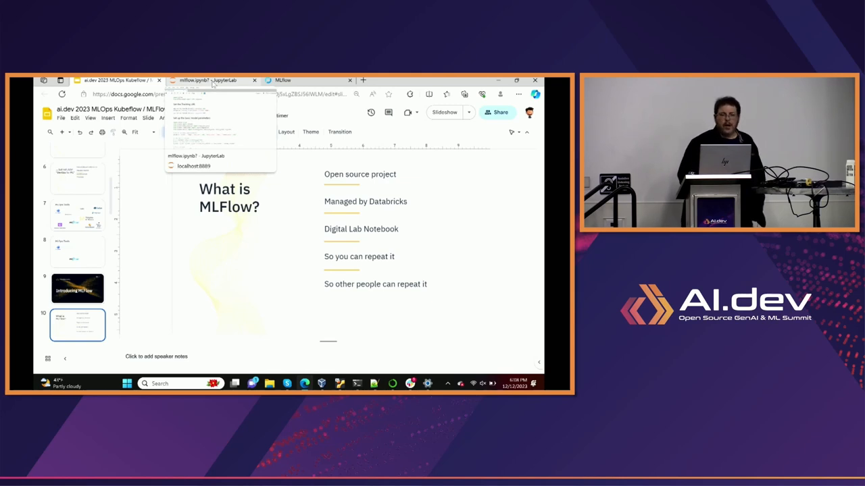
Switch to the MLflow tracking UI and show the MLflow Quickstart experiment's five runs
left_click(282, 80)
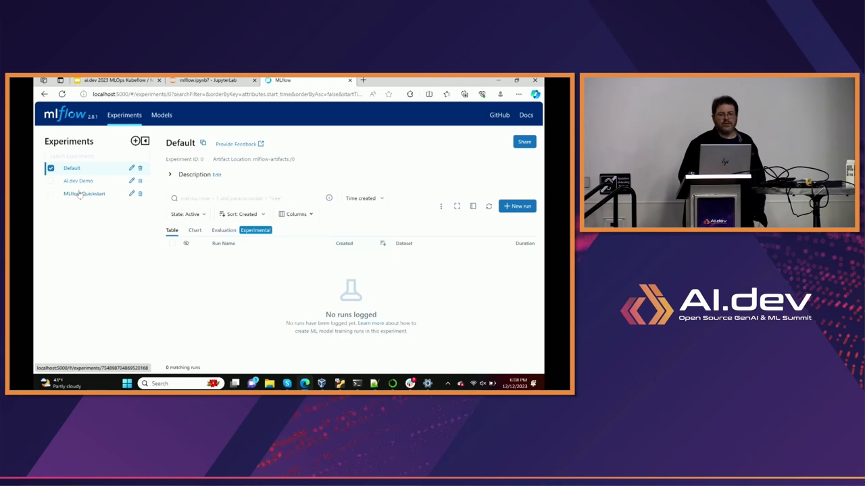
mouse_move(85, 194)
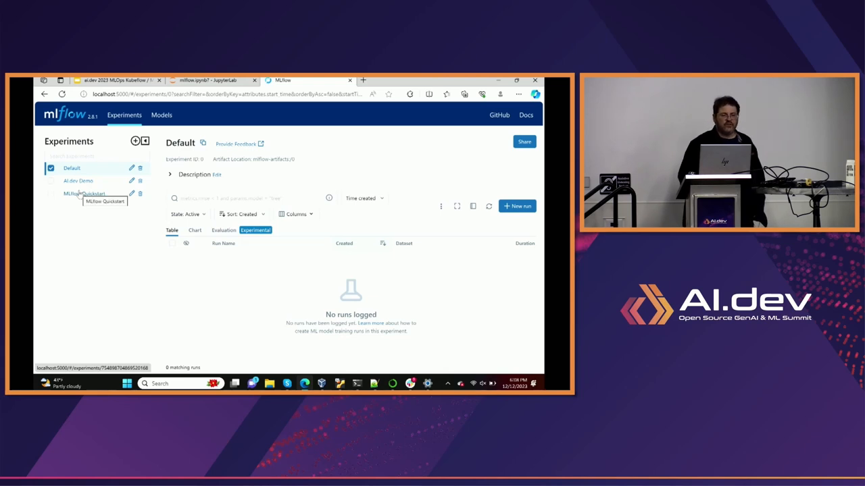
left_click(84, 193)
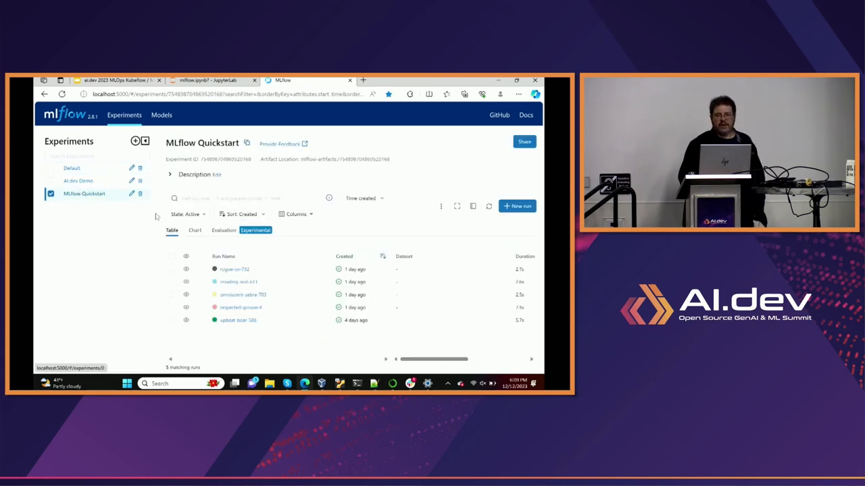
left_click(97, 155)
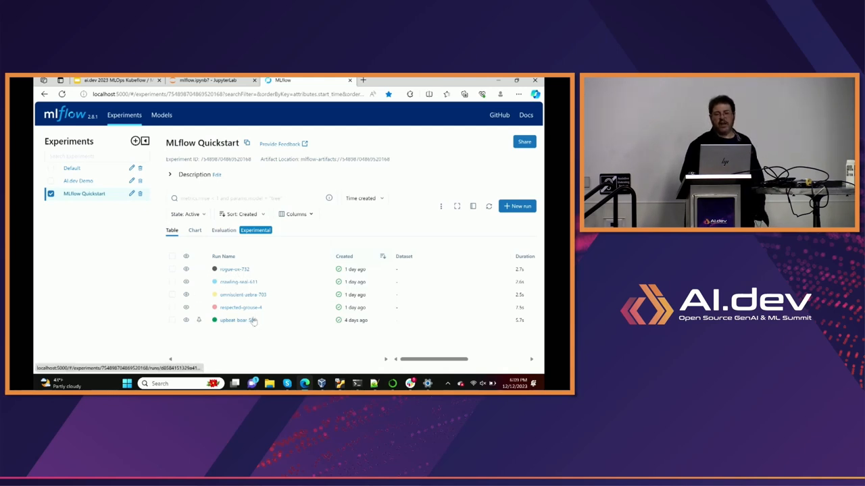
left_click(238, 282)
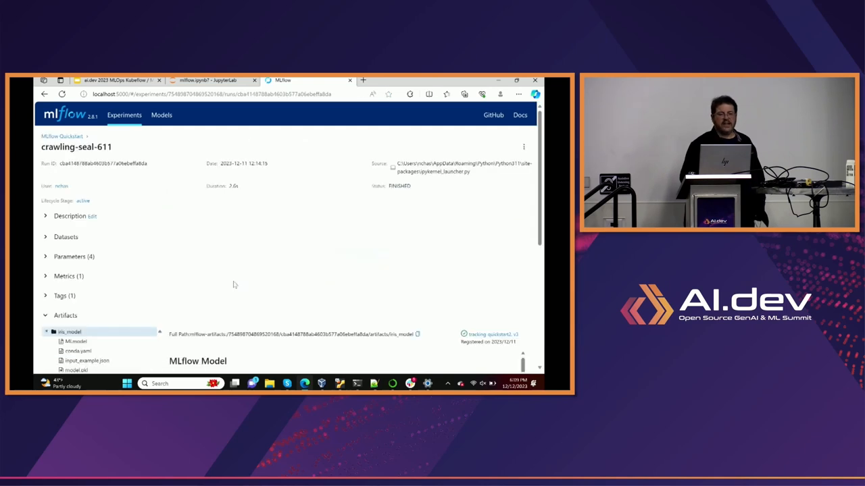
scroll("down", 3)
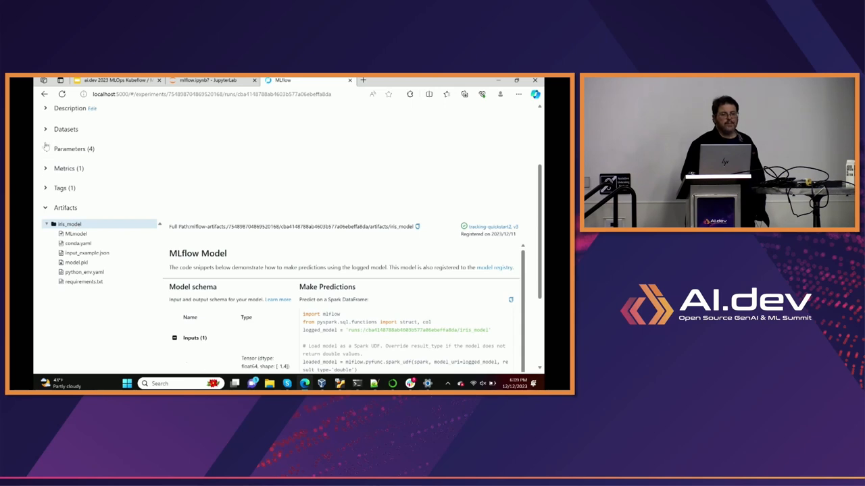
left_click(45, 148)
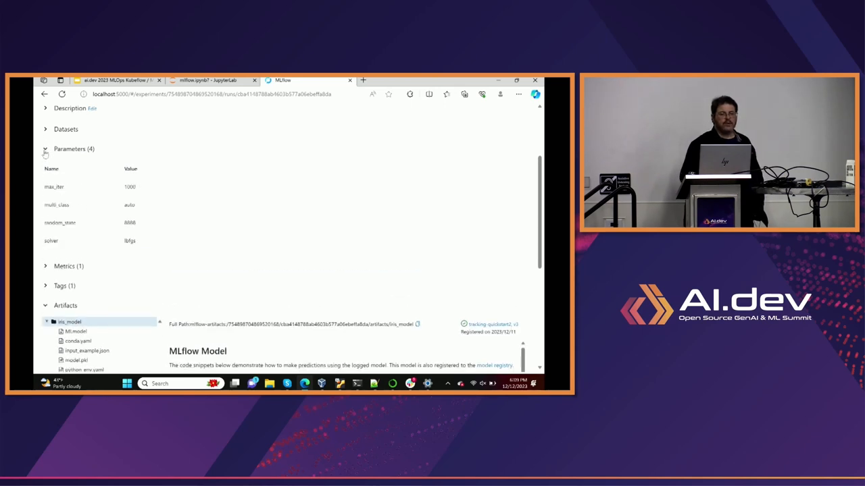
mouse_move(80, 185)
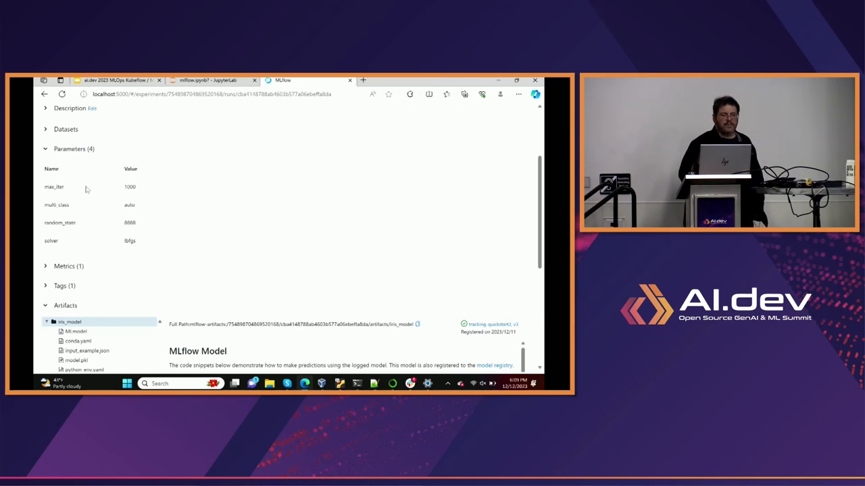
mouse_move(117, 178)
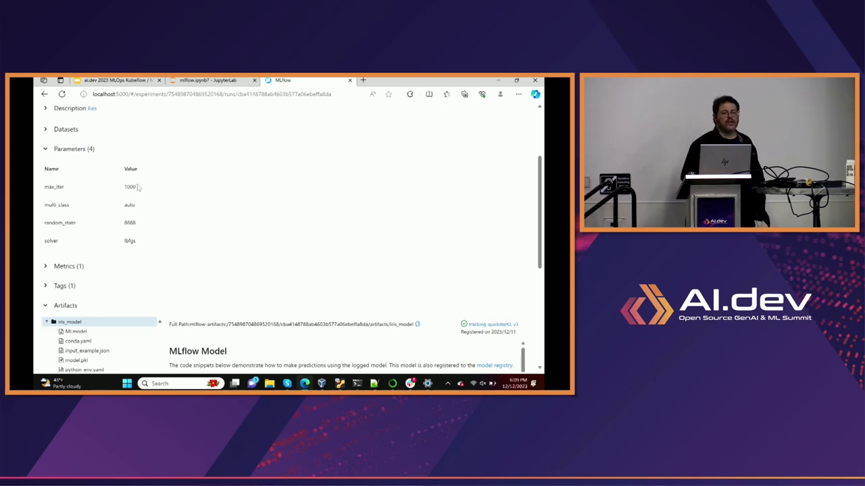
left_click(64, 265)
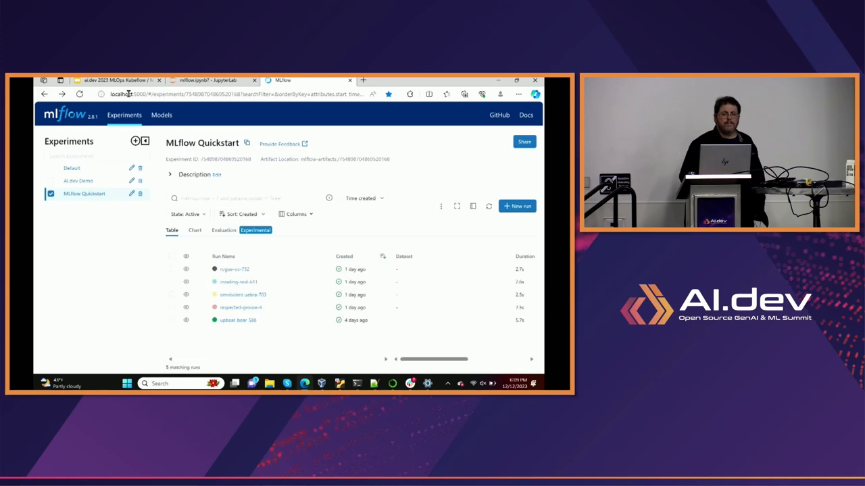
Browse the registered Models list, return to Experiments, then back to slide 11 in the deck
left_click(161, 115)
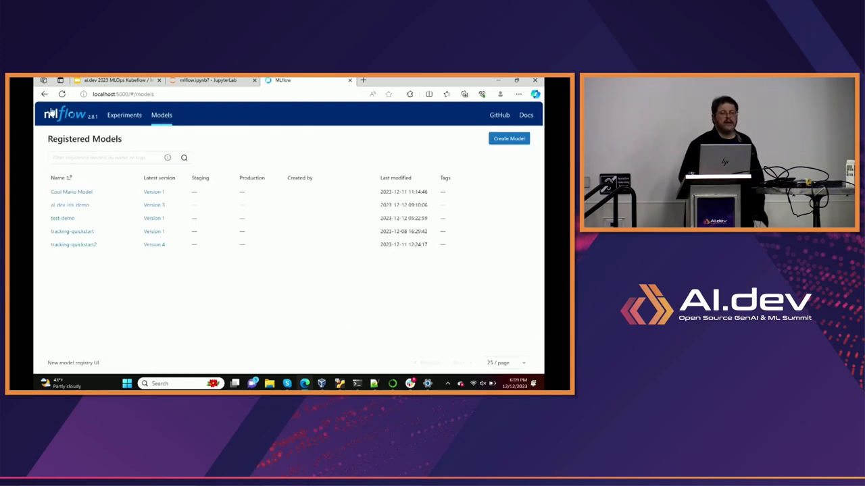
left_click(124, 115)
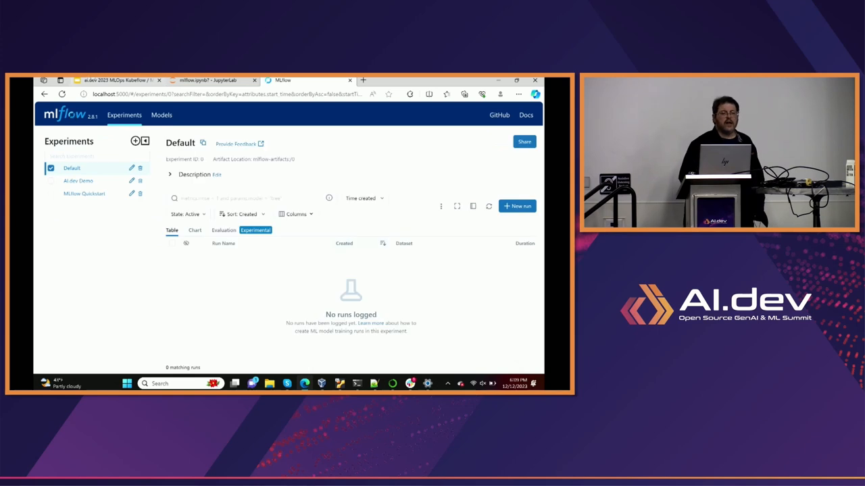
left_click(118, 80)
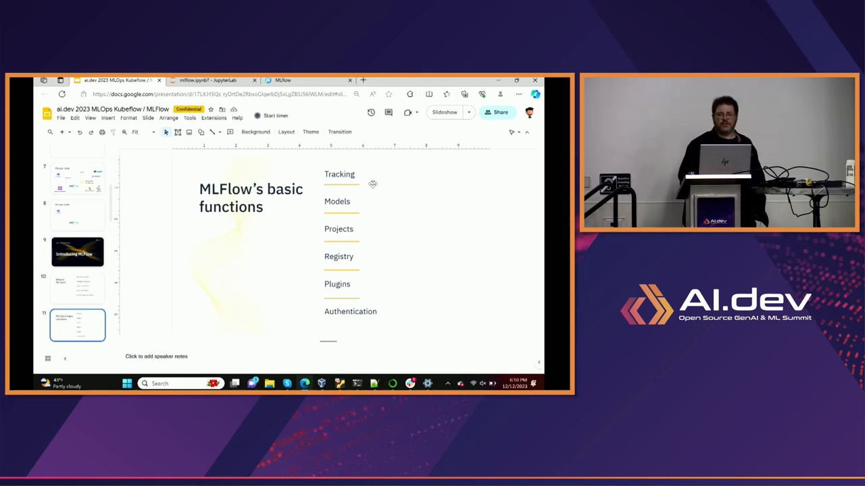
Advance to slide 12, 'MLFlow tracking and models'
left_click(339, 228)
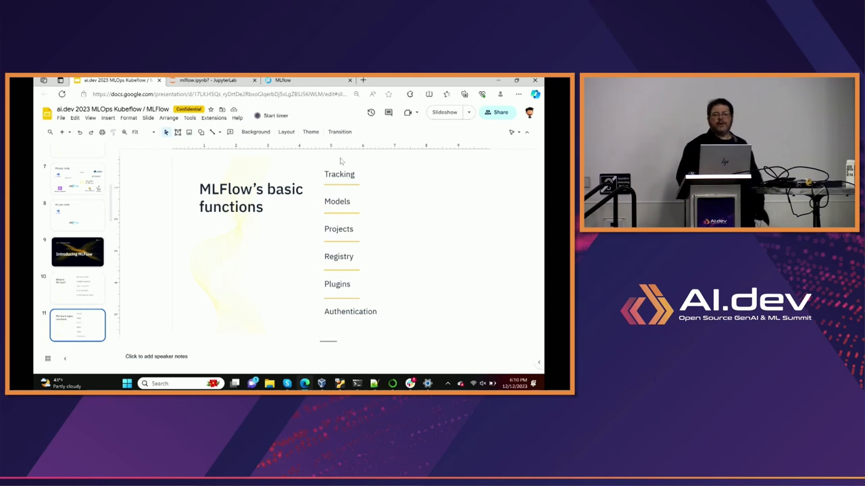
mouse_move(369, 169)
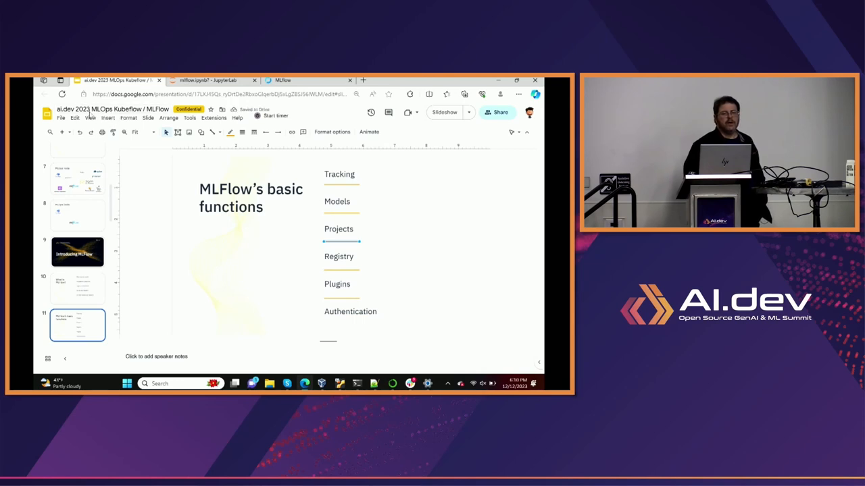
left_click(90, 118)
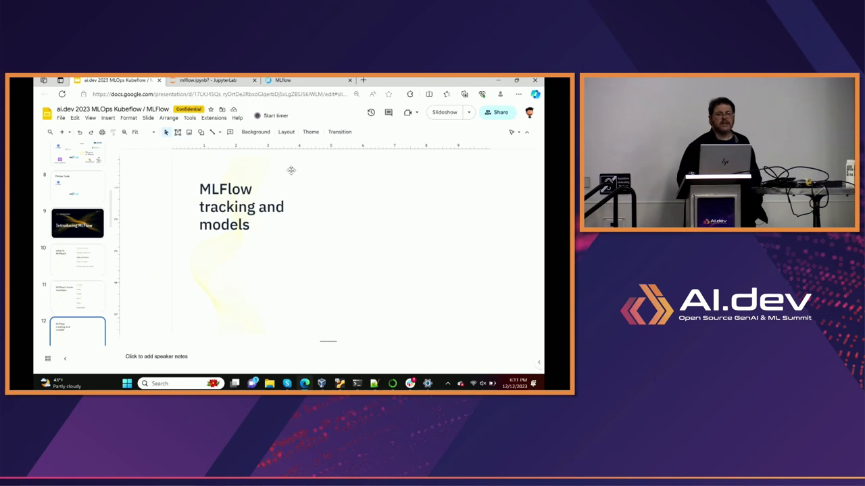
Switch to the MLflow Experiments page showing the Default experiment
left_click(207, 80)
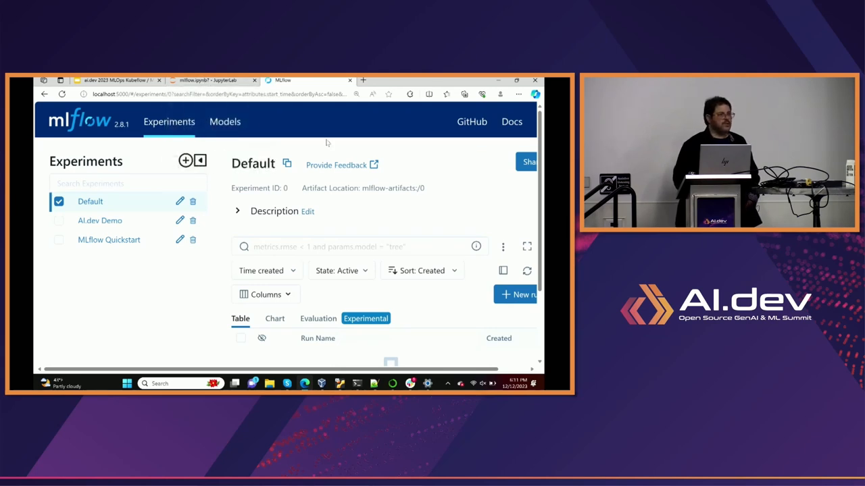
mouse_move(337, 234)
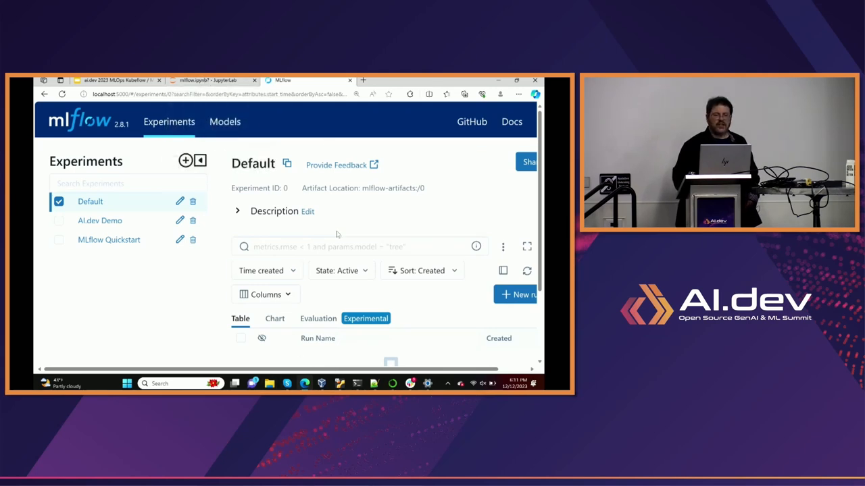
Switch to the mlflow.ipynb notebook in JupyterLab at its Set the Tracking URI section
left_click(209, 79)
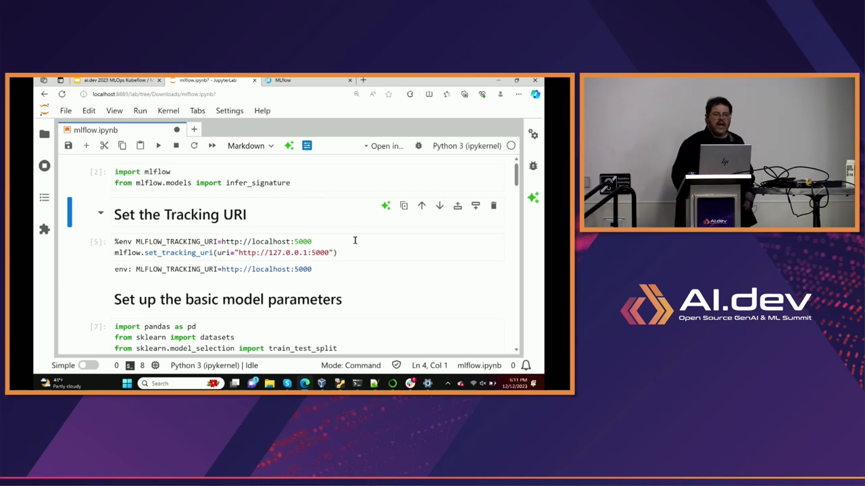
Run the %env cell setting the MLflow tracking URI to localhost:5000
left_click(270, 241)
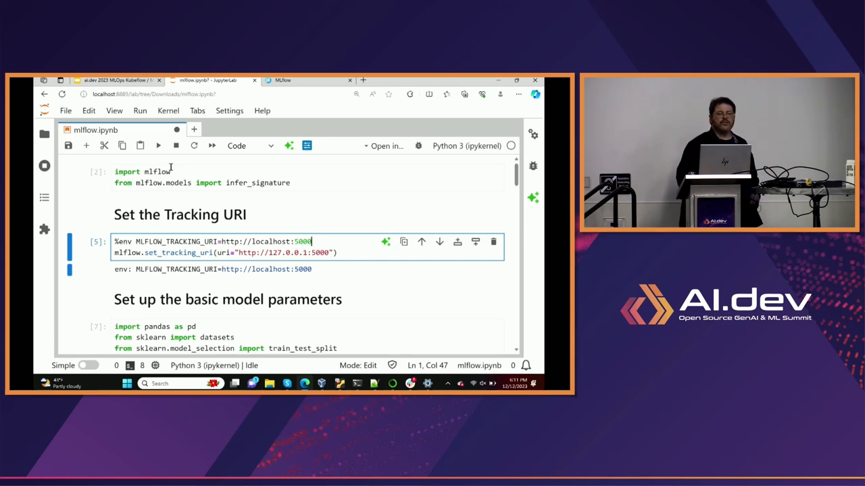
mouse_move(158, 145)
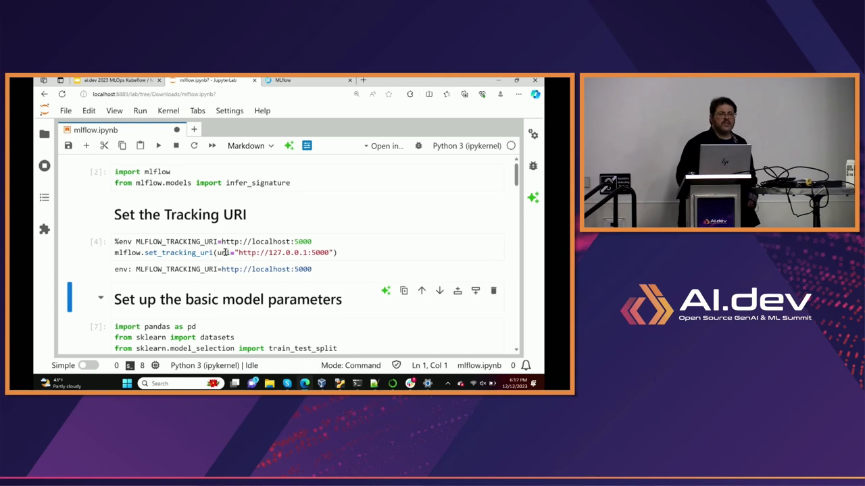
left_click(157, 241)
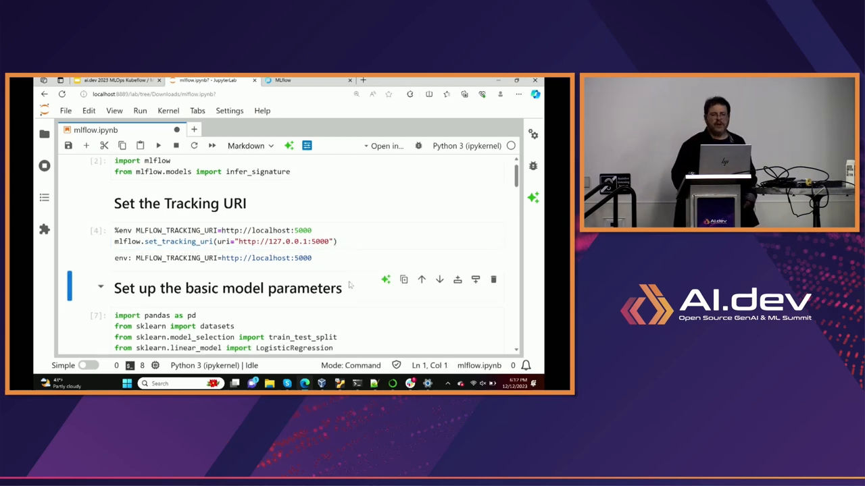
Scroll through the hyperparameter and Iris logistic regression training cells to the 'Set the experiment' section
scroll("down", 3)
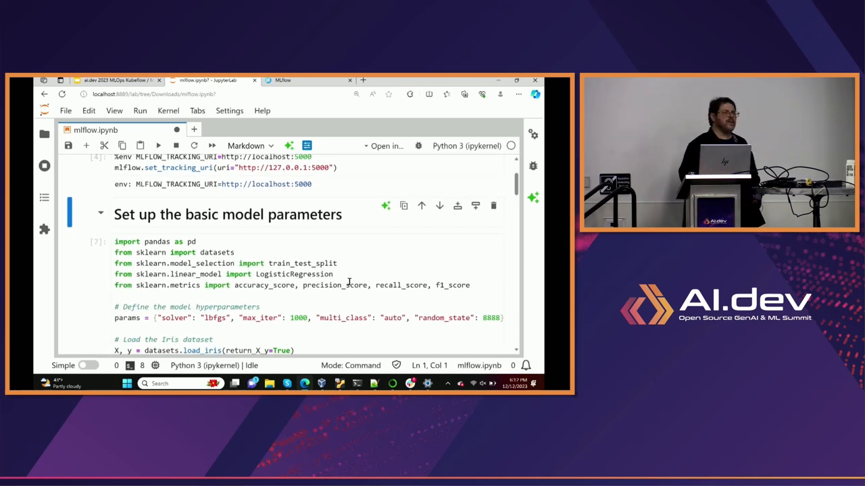
mouse_move(350, 279)
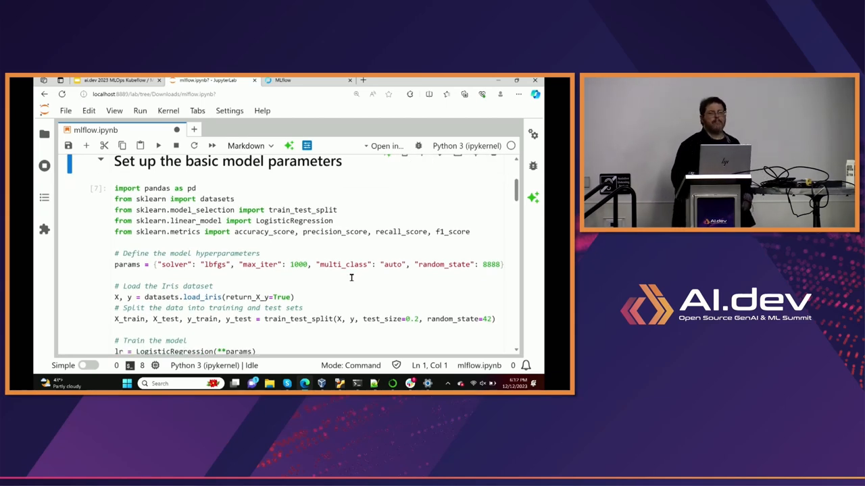
scroll("down", 3)
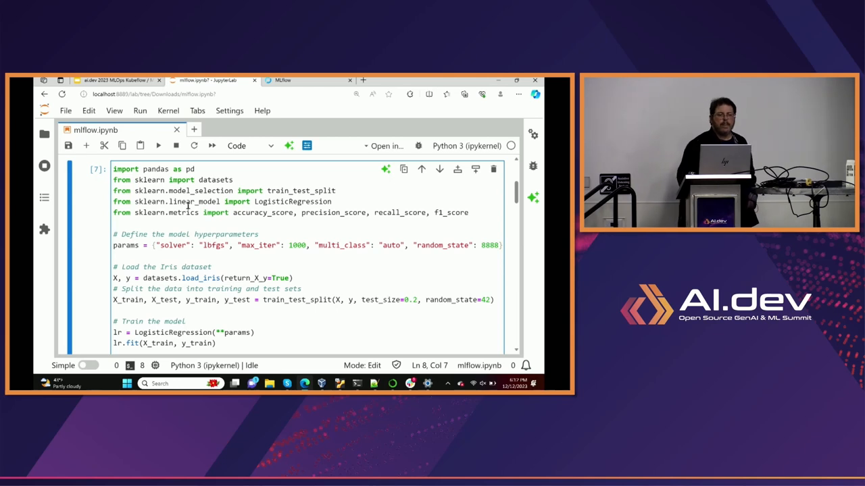
scroll("down", 3)
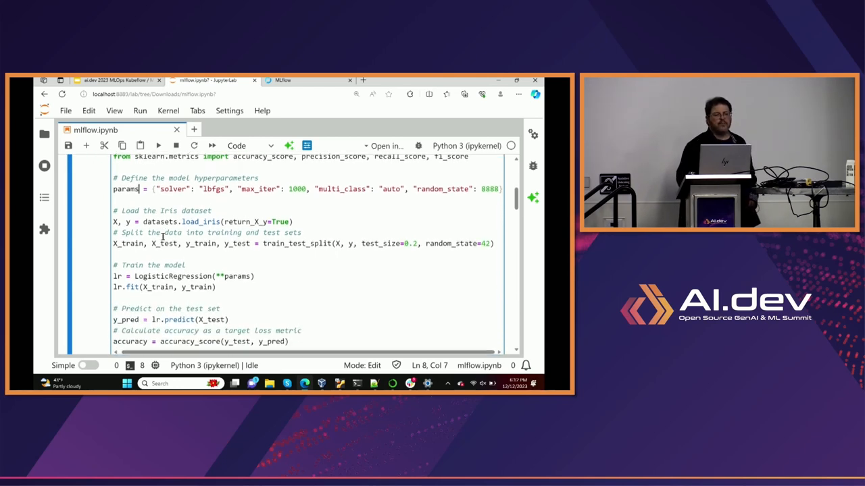
scroll("down", 3)
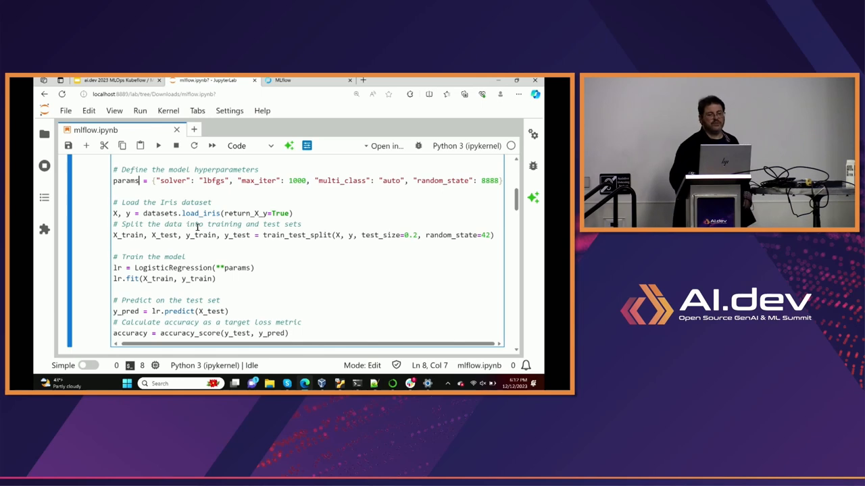
scroll("down", 3)
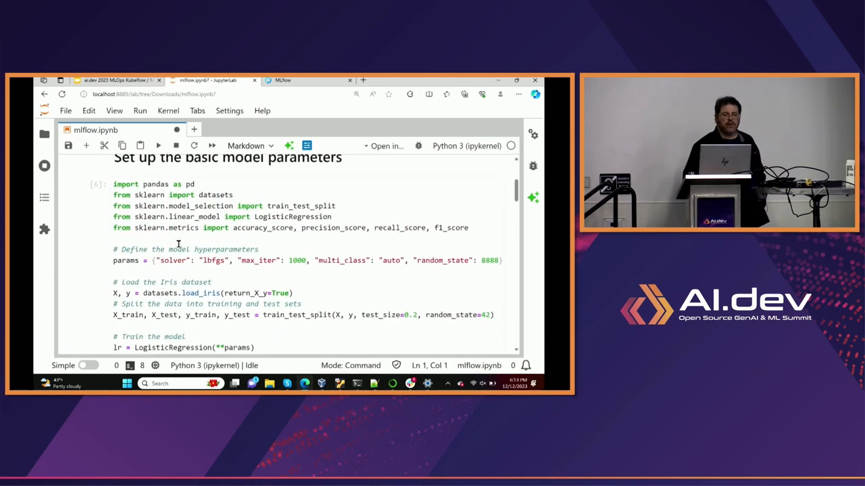
scroll("down", 3)
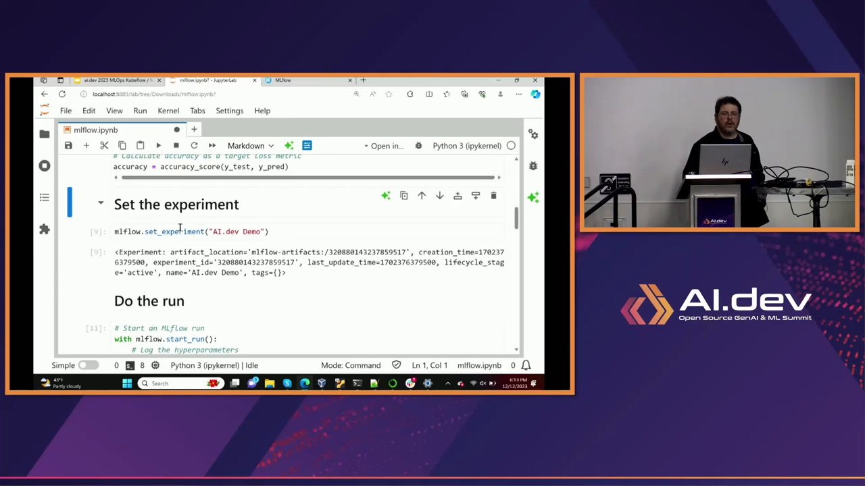
Change the set_experiment name from 'AI.dev Demo' to 'Live Demo' and run the cell
left_click(181, 232)
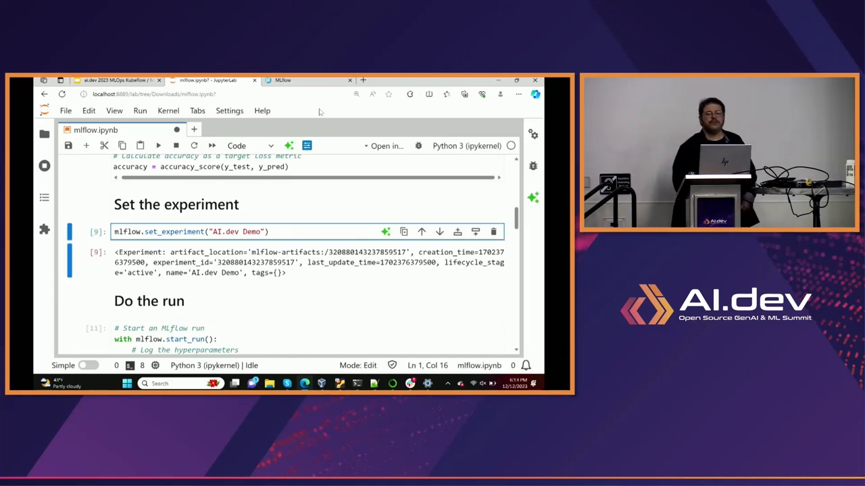
left_click(242, 232)
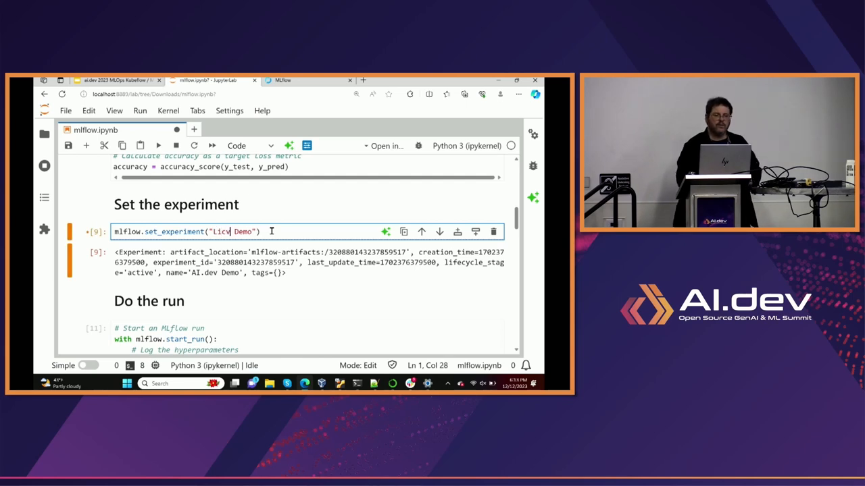
key("Backspace")
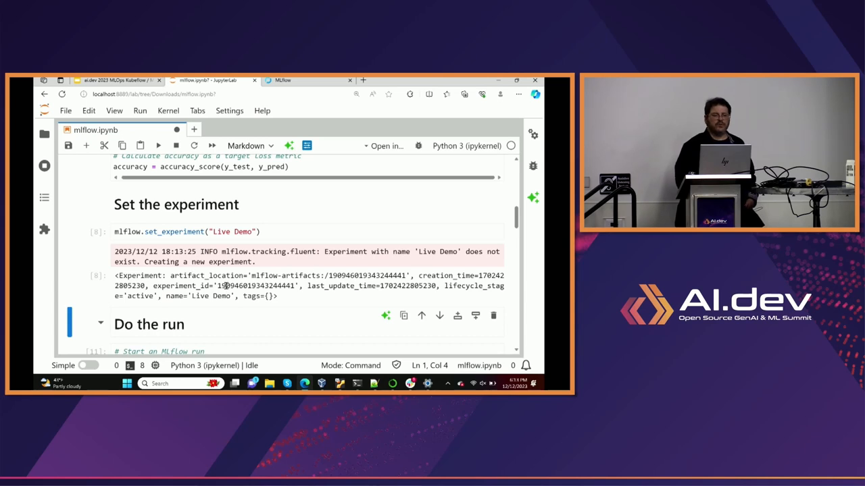
scroll("down", 3)
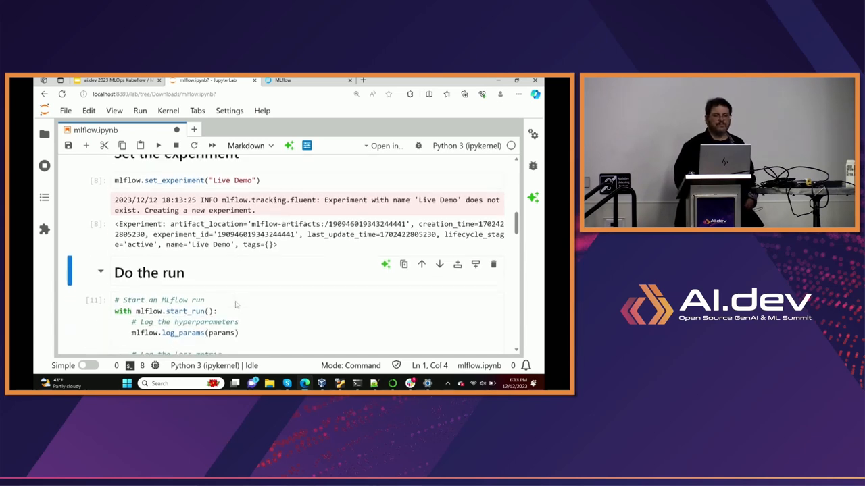
Scroll the 'Do the run' cell down to the mlflow.sklearn.log_model registration call
scroll("down", 3)
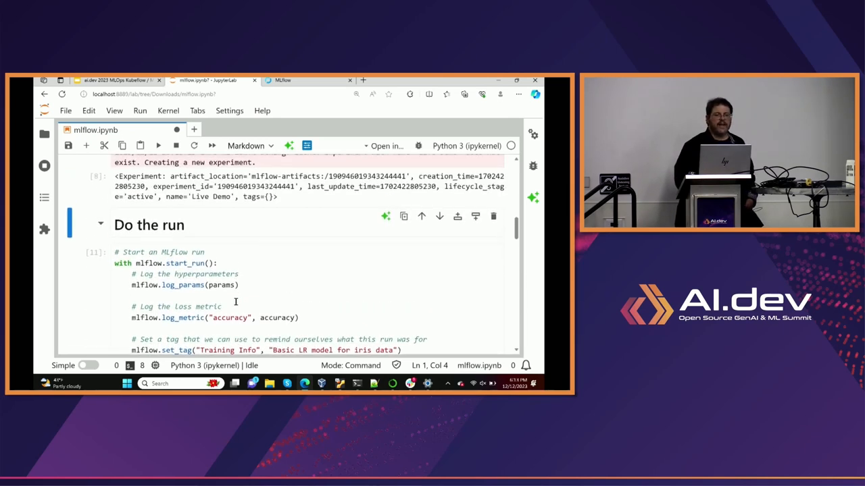
scroll("down", 3)
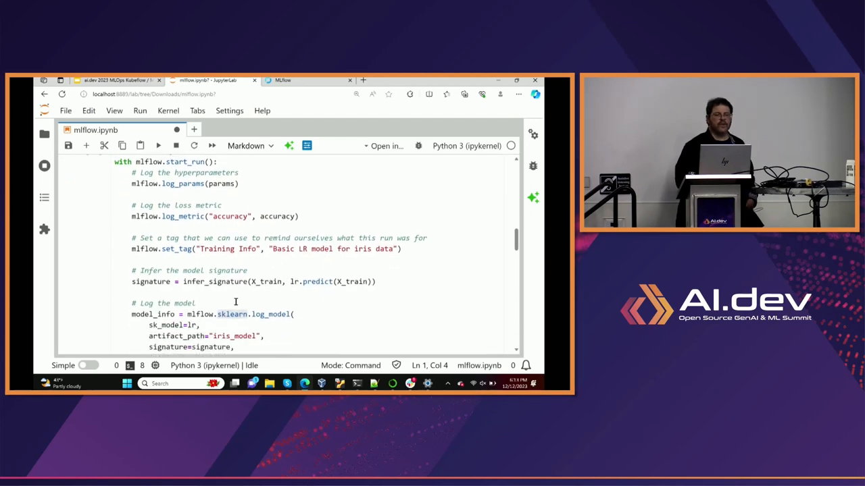
scroll("down", 3)
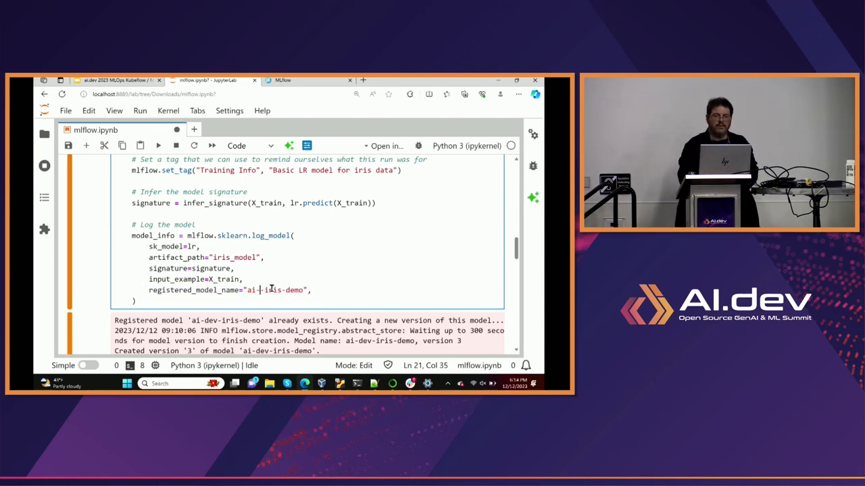
Register the model as 'live-iris-demo' version 1 and run the Convert the model cell
type("live")
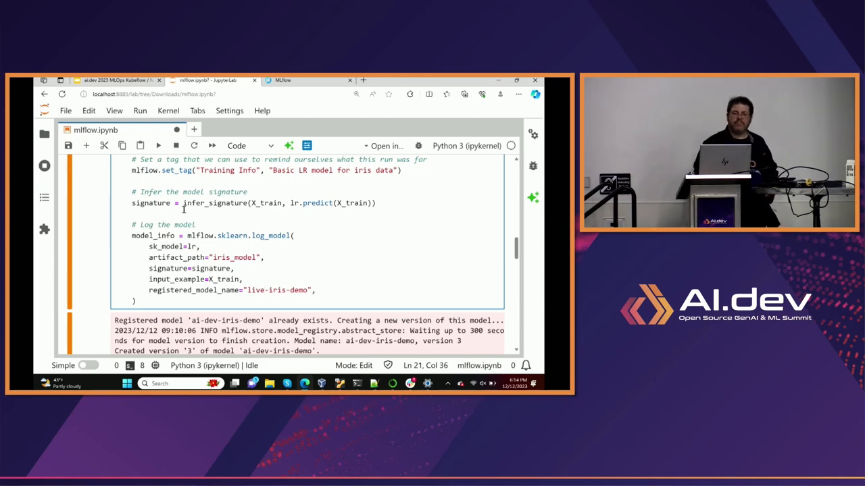
left_click(187, 170)
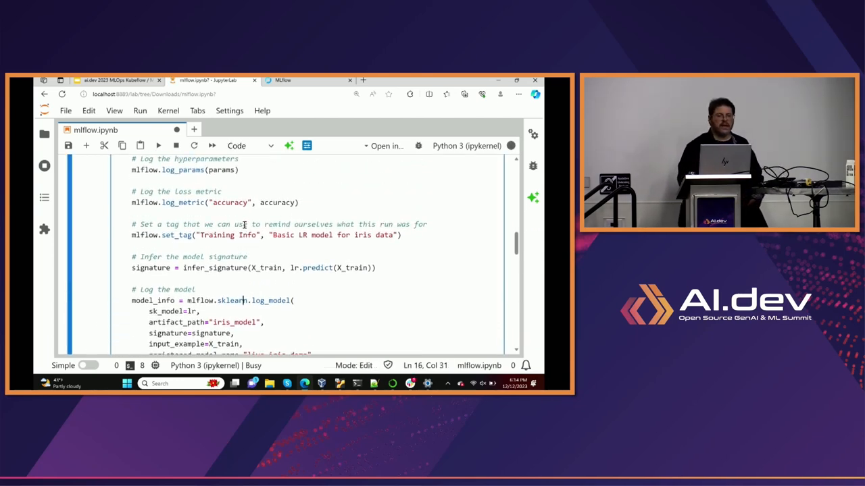
scroll("down", 3)
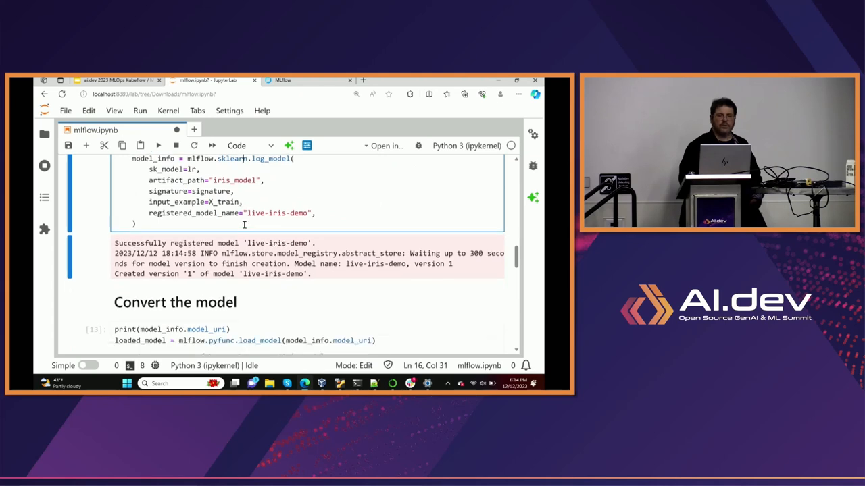
scroll("down", 3)
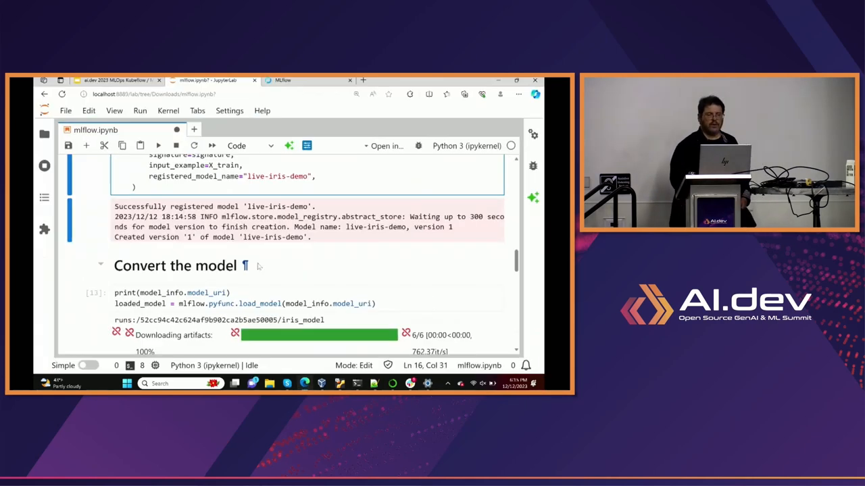
Refresh MLflow, enter the Live Demo experiment and view run victorious-hawk-801
left_click(304, 80)
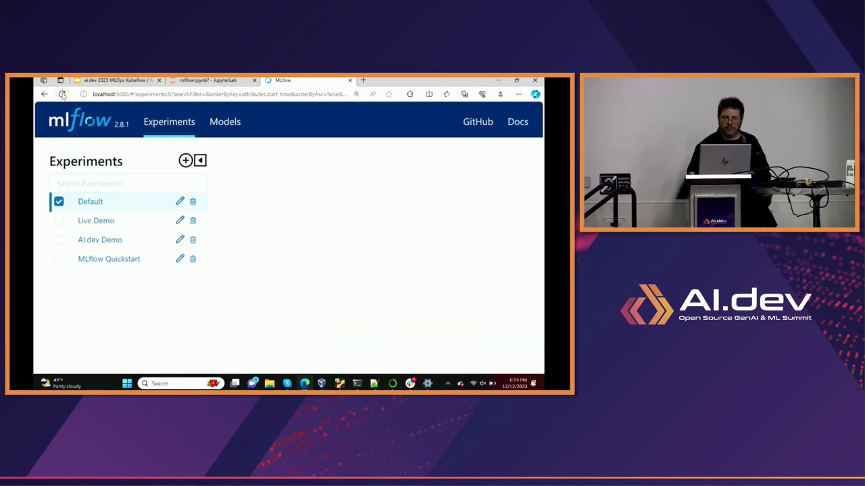
left_click(89, 202)
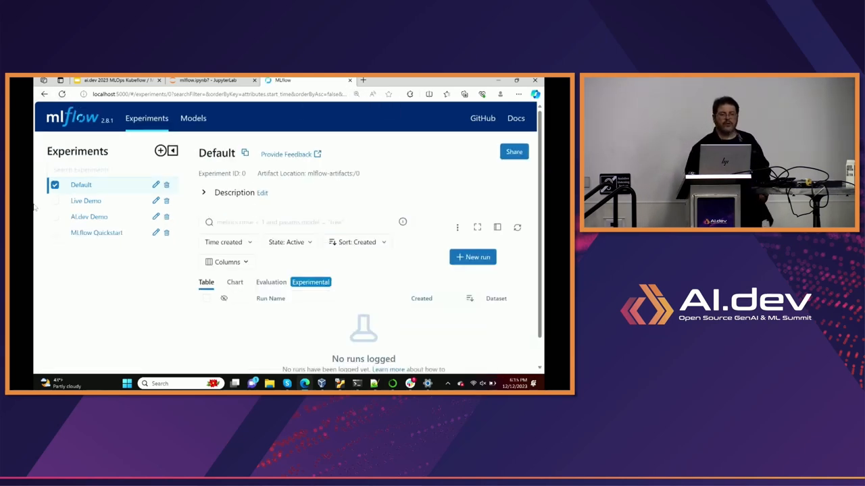
left_click(86, 201)
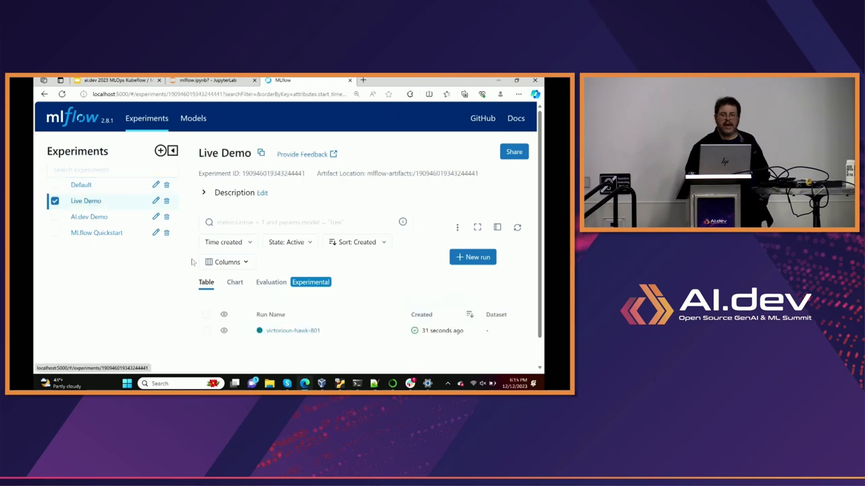
mouse_move(310, 345)
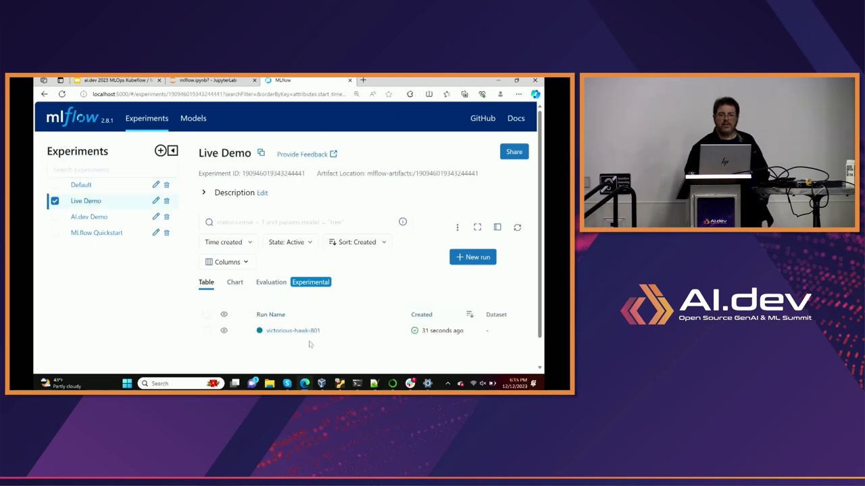
left_click(291, 330)
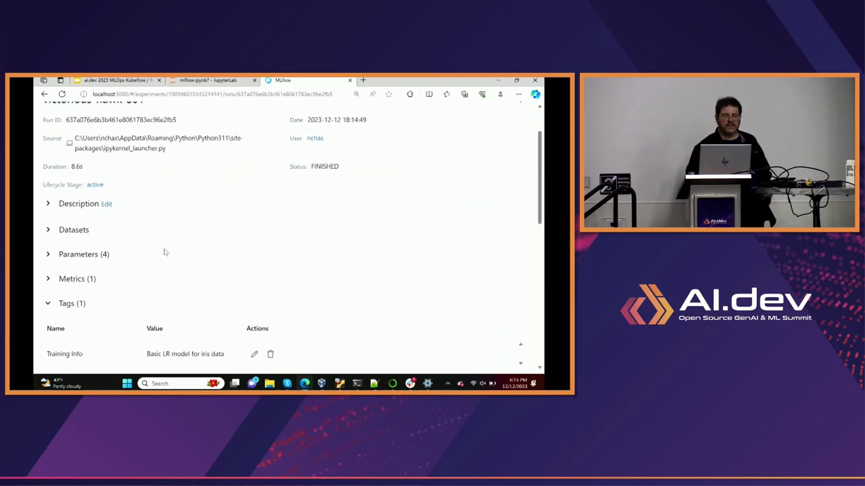
Review the run's Tags and iris_model Artifacts sections, then go back to the run list
scroll("down", 3)
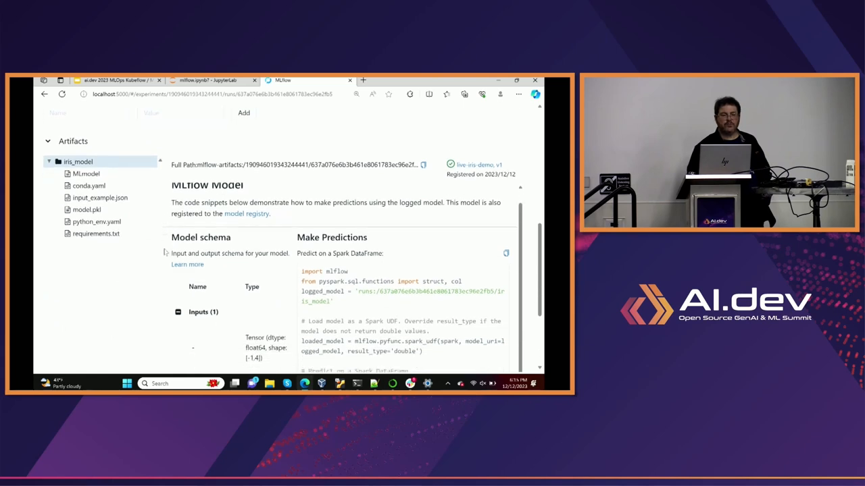
scroll("up", 3)
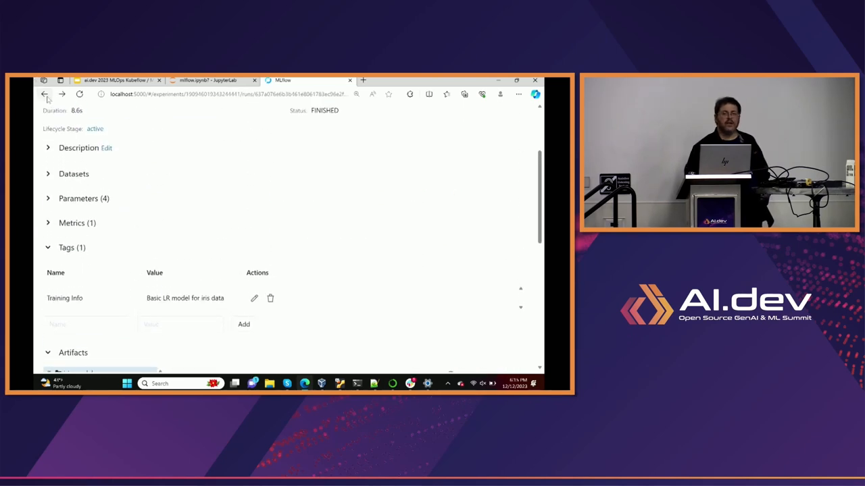
left_click(44, 94)
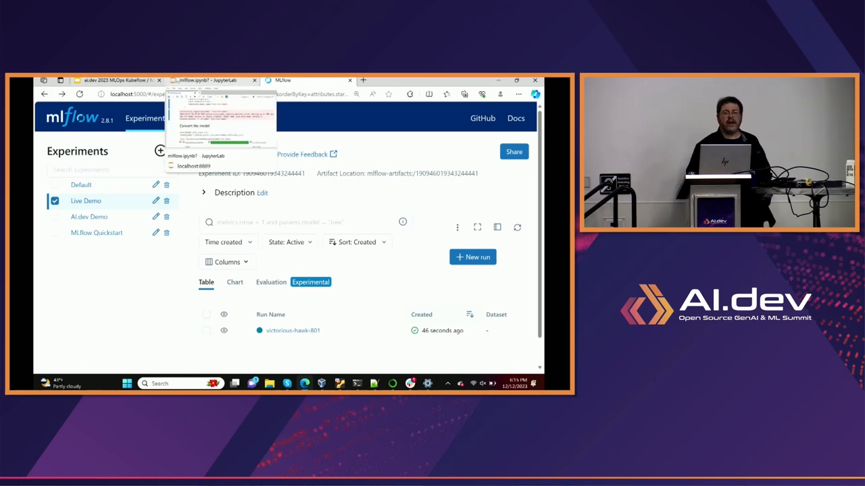
Rerun the Convert the model and Make predictions cells to show actual versus predicted iris classes
left_click(213, 80)
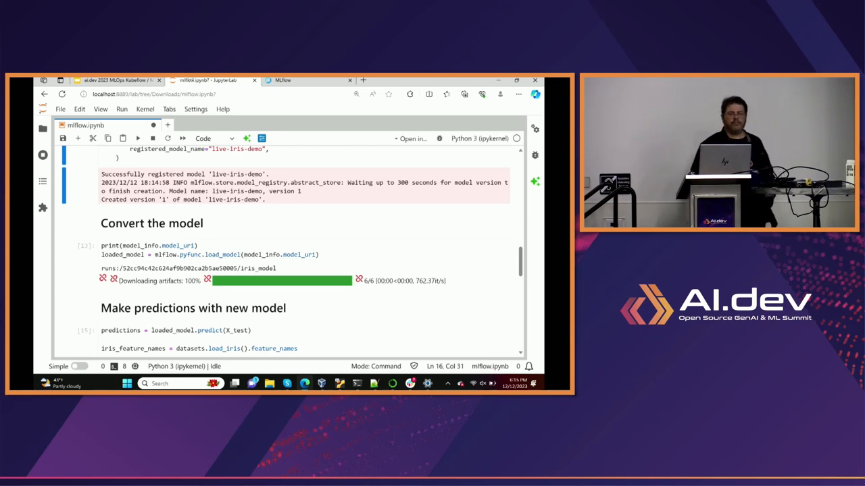
scroll("down", 3)
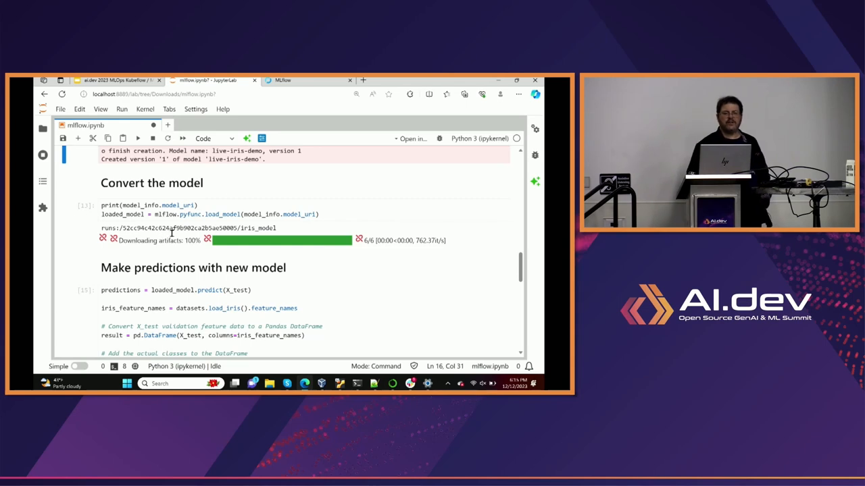
left_click(162, 210)
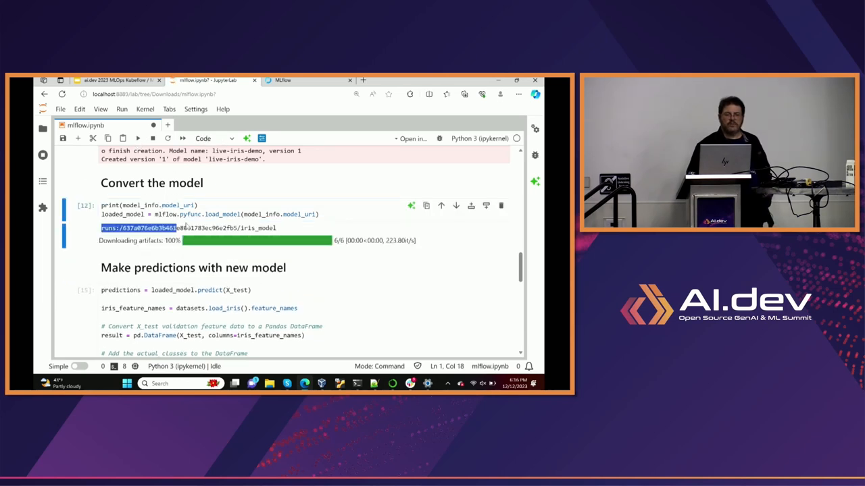
left_click(321, 214)
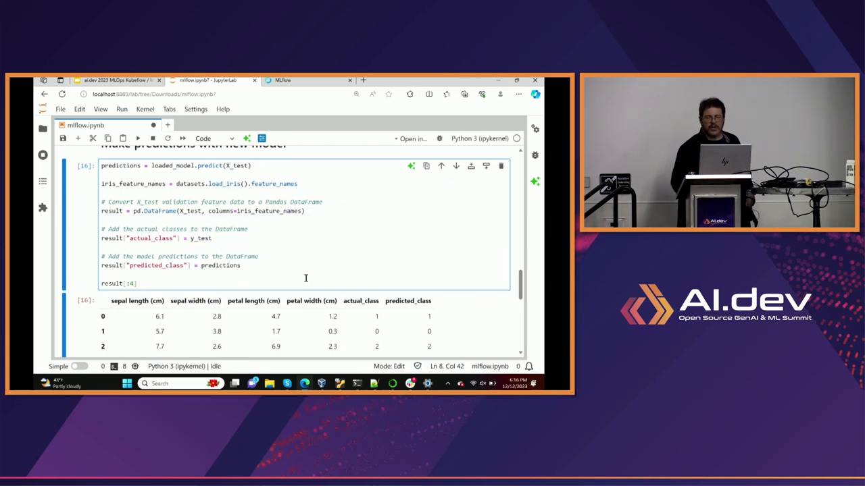
scroll("down", 3)
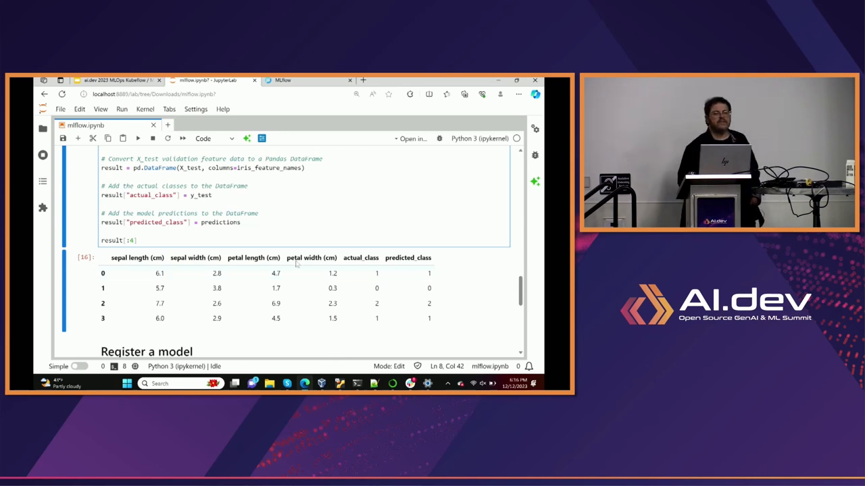
left_click(118, 80)
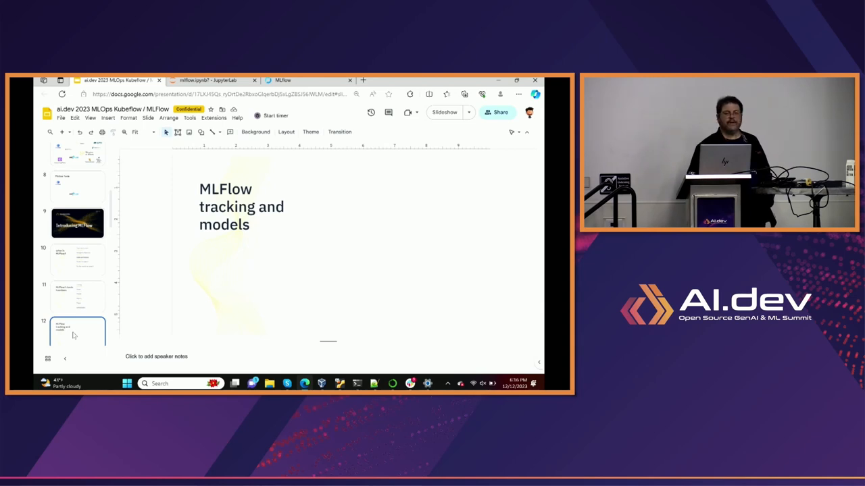
Show slide 13 'MLFlow Projects' and switch to the Notepad++ talk notes
left_click(77, 325)
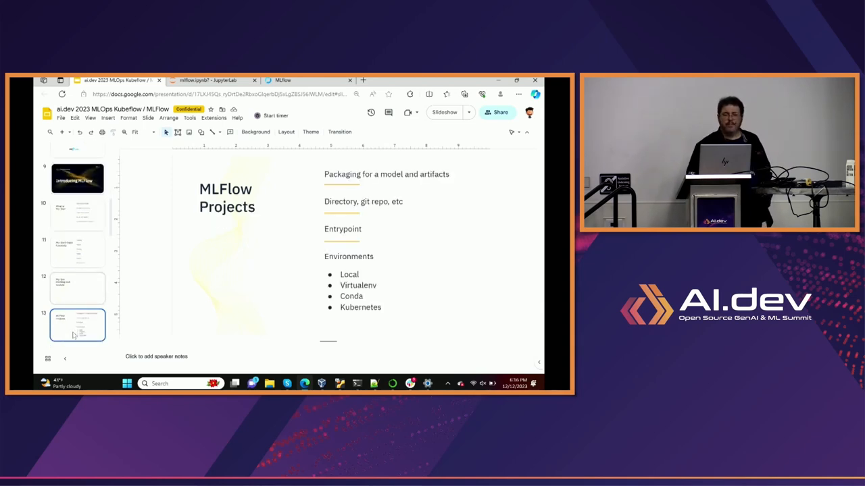
left_click(77, 287)
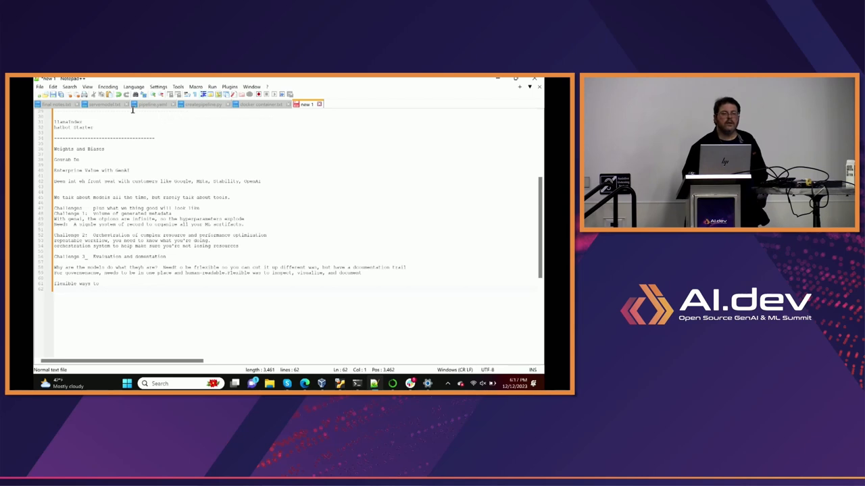
Point the mlflow models serve -m URI in servemodel.txt at 'models:/live-iris-demo'
left_click(105, 104)
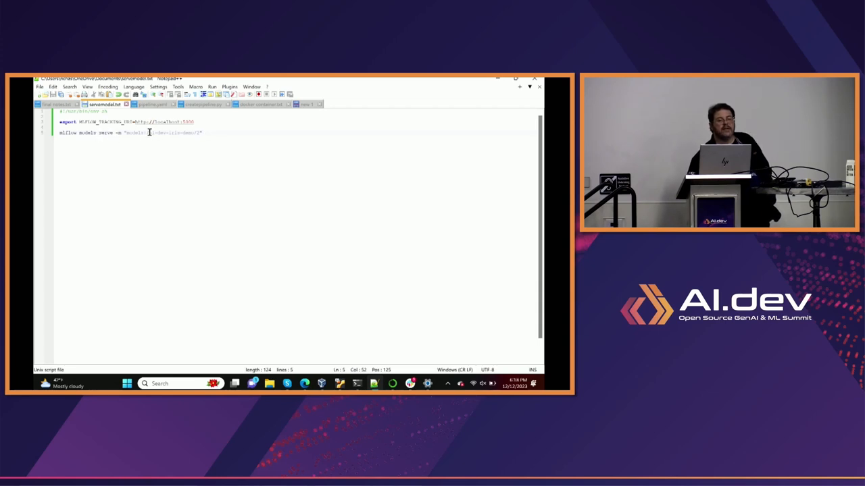
left_click_drag(167, 132, 150, 133)
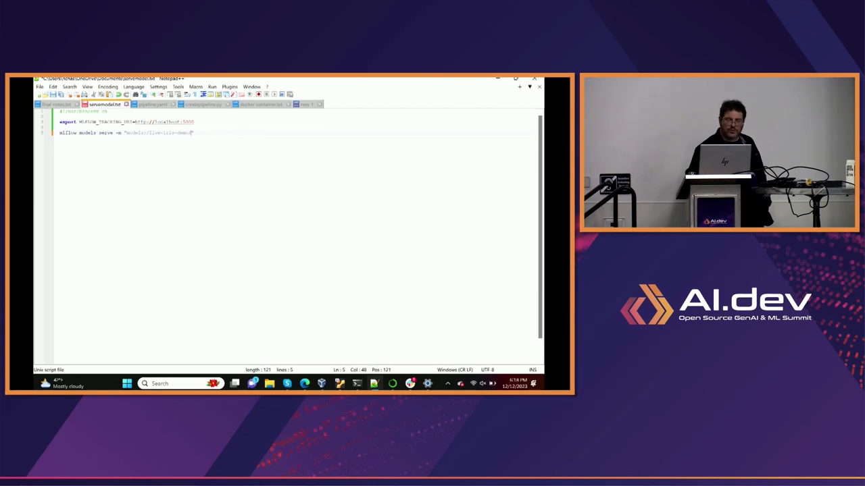
type("/")
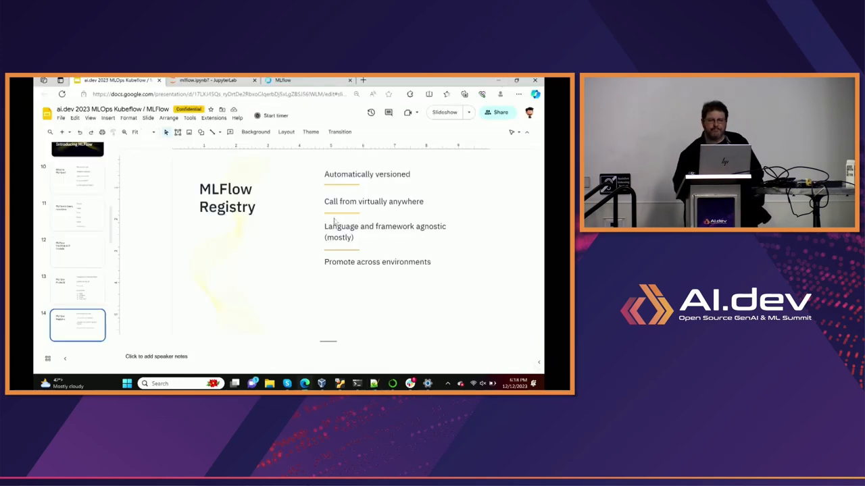
mouse_move(282, 252)
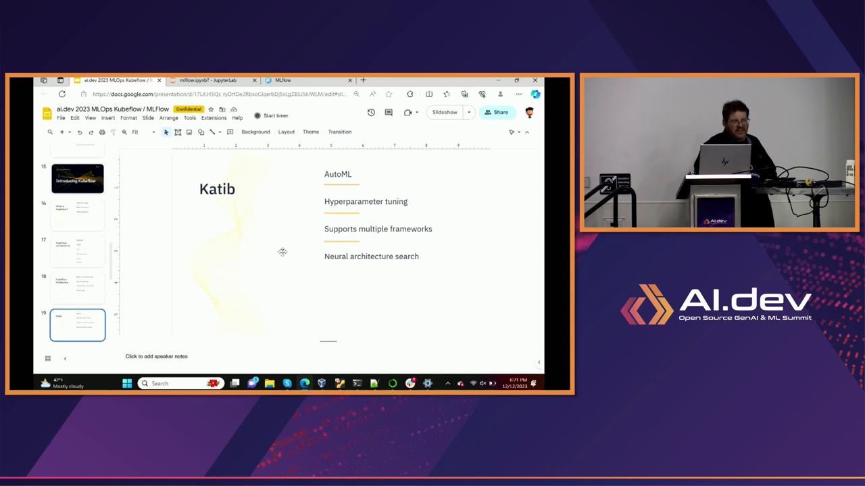
Advance to slide 22 'Kubeflow pipelines' in the Kubeflow section
key("Right")
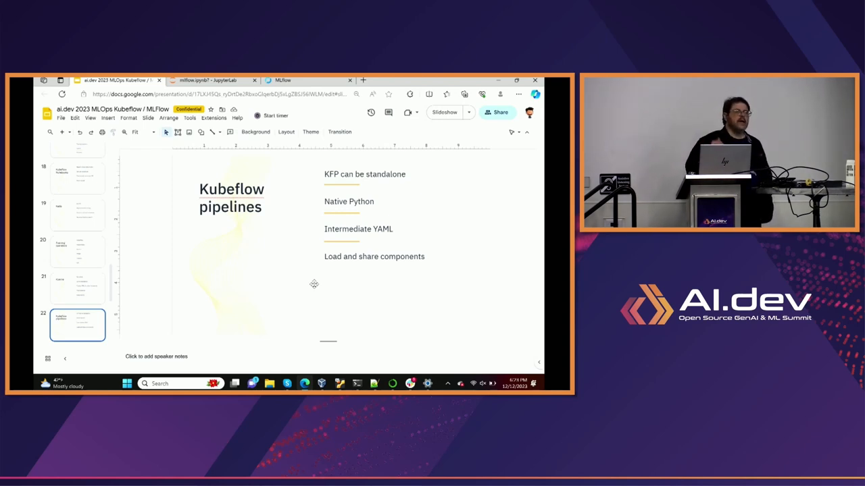
mouse_move(229, 314)
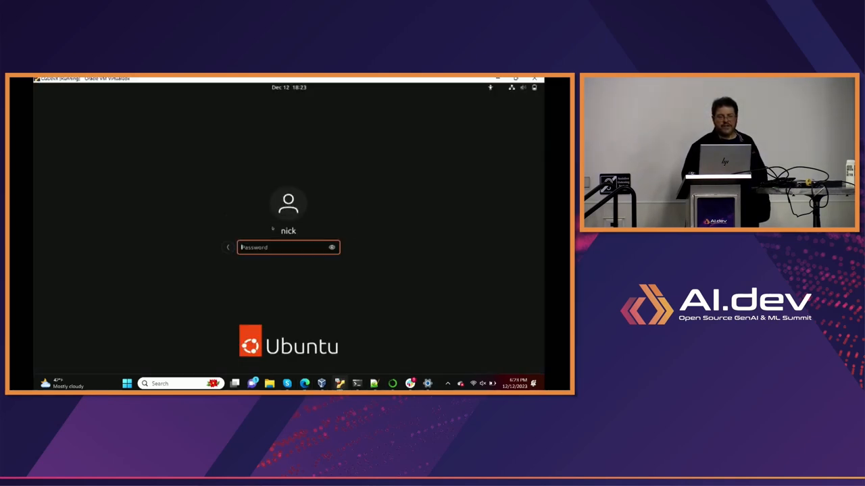
Enter the account password on the Ubuntu VM's login screen
type("password")
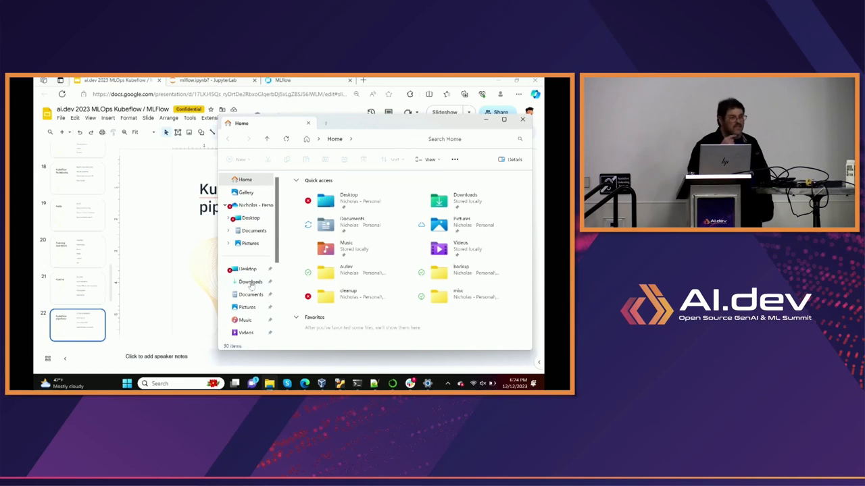
mouse_move(296, 250)
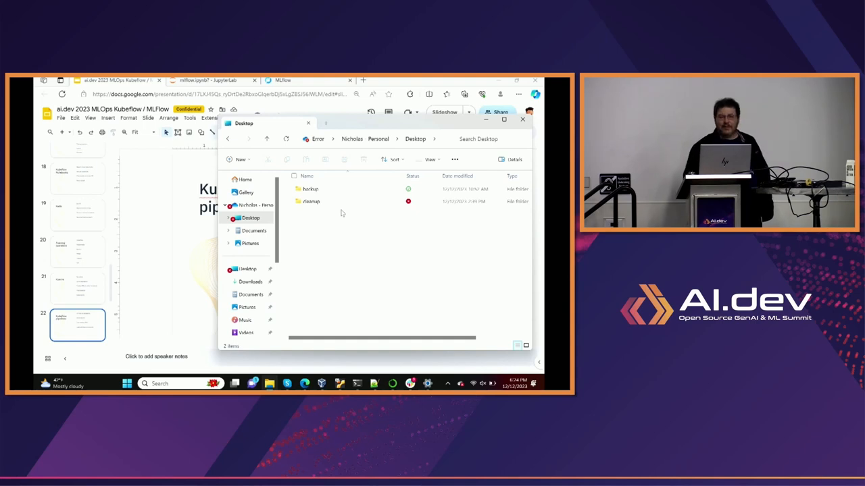
Open the Desktop's backup folder holding the pipeline, kubeflow, mypipeline and pipelines images
left_click(310, 189)
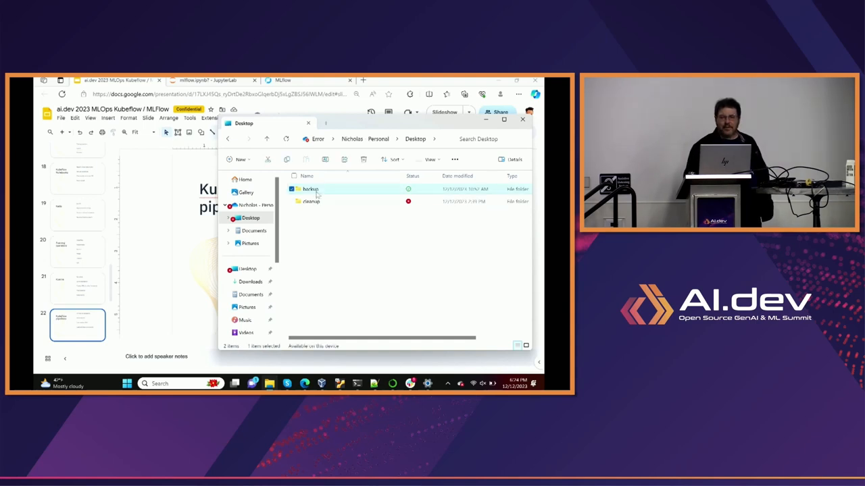
double_click(311, 188)
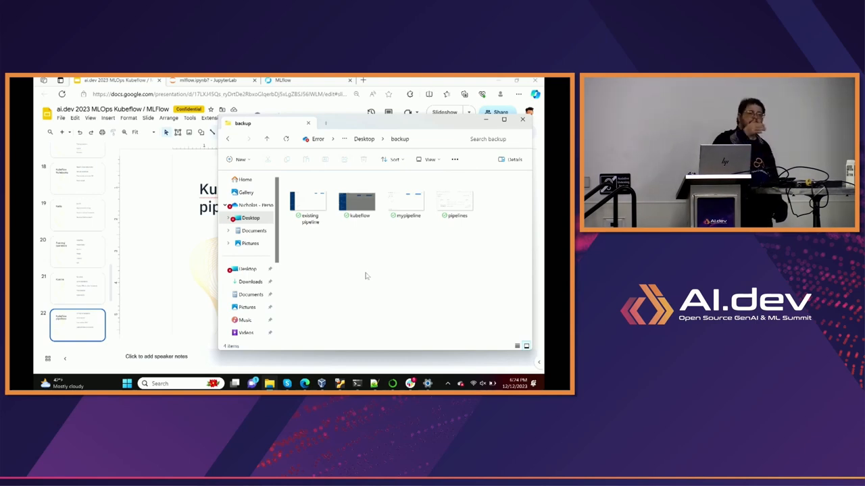
mouse_move(397, 268)
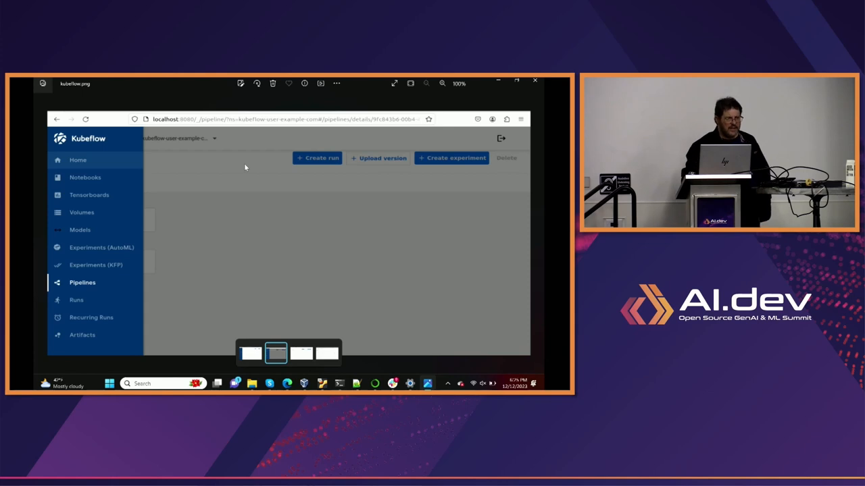
mouse_move(120, 166)
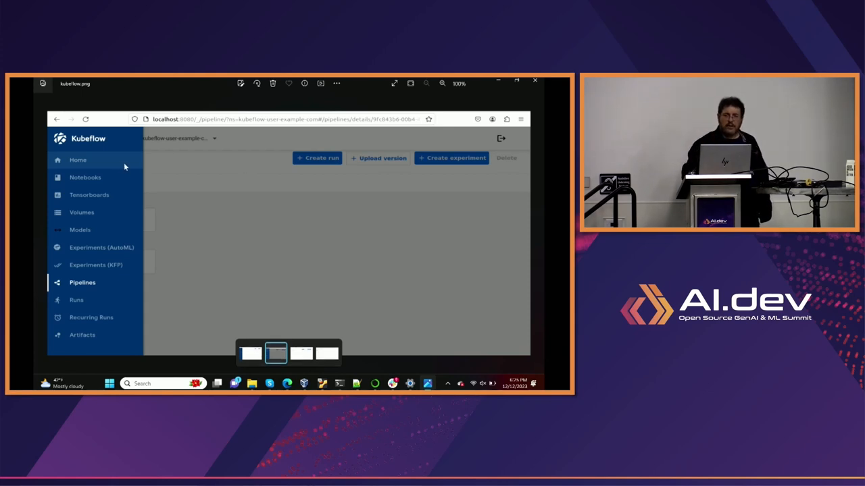
mouse_move(100, 162)
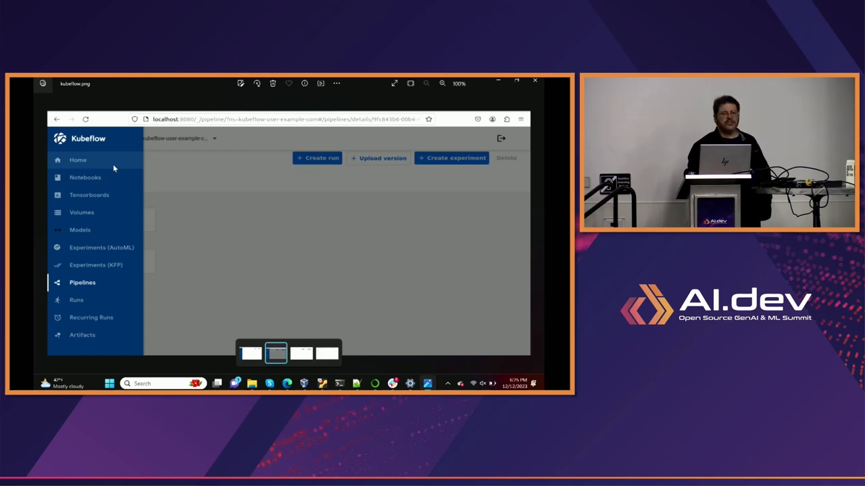
mouse_move(105, 196)
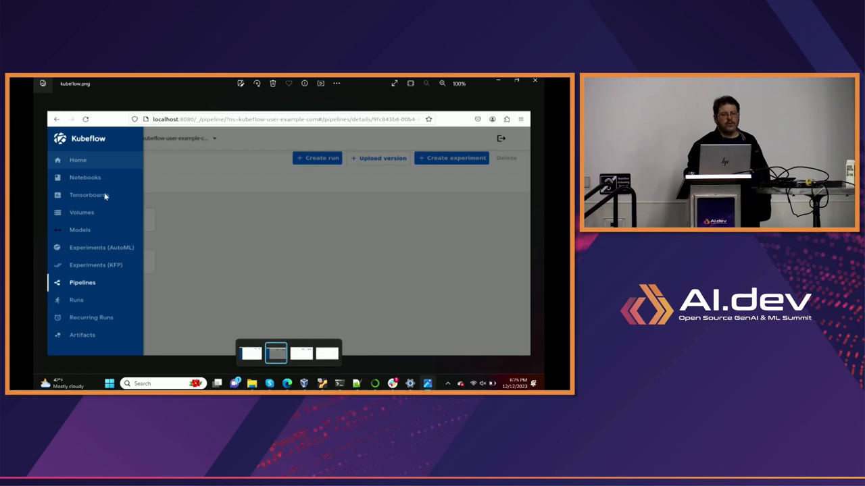
mouse_move(93, 235)
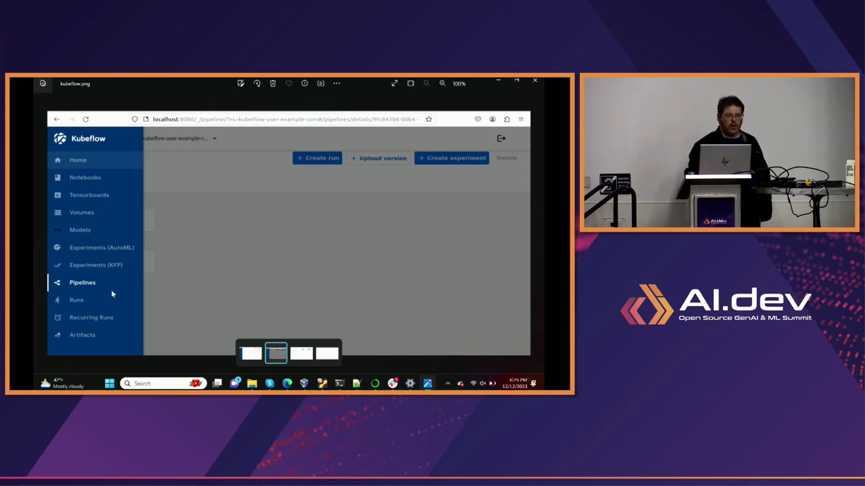
mouse_move(81, 308)
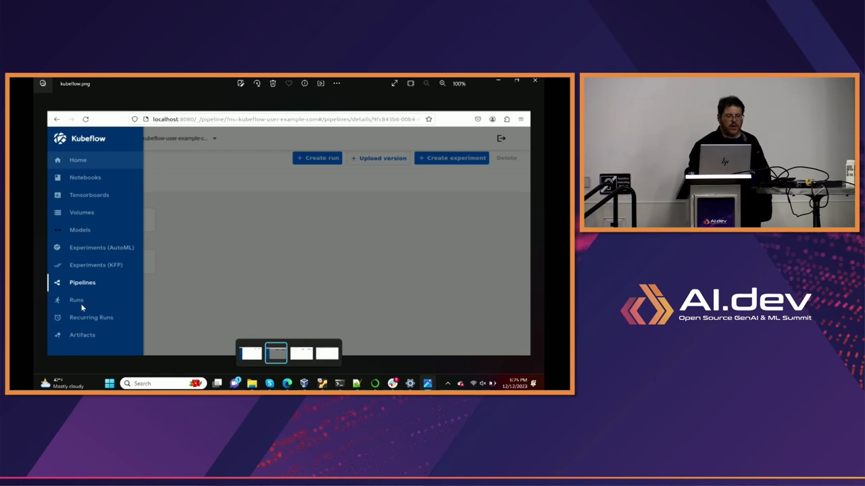
mouse_move(110, 318)
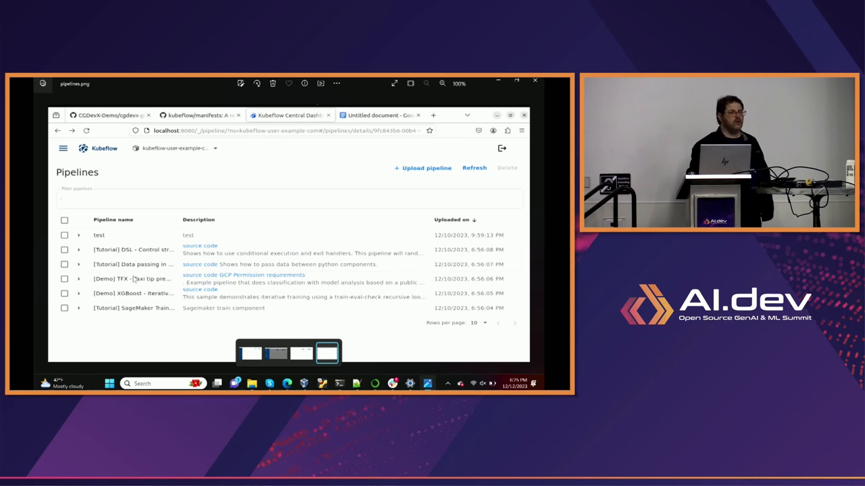
mouse_move(168, 310)
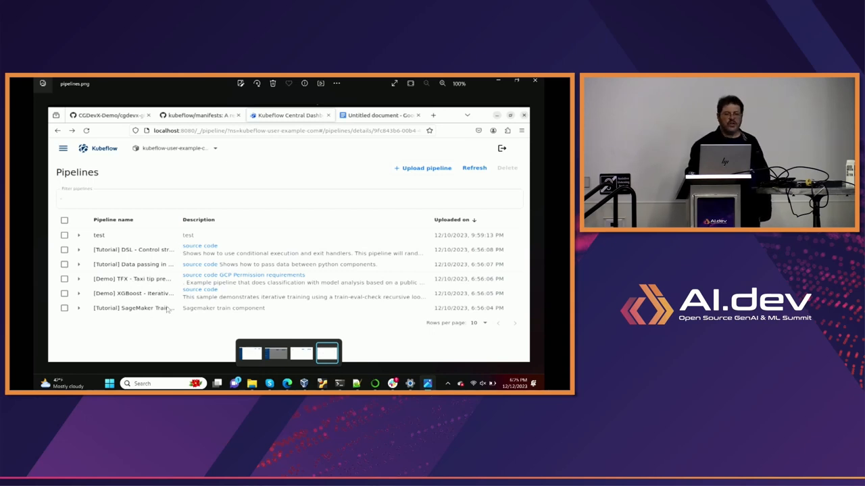
mouse_move(220, 263)
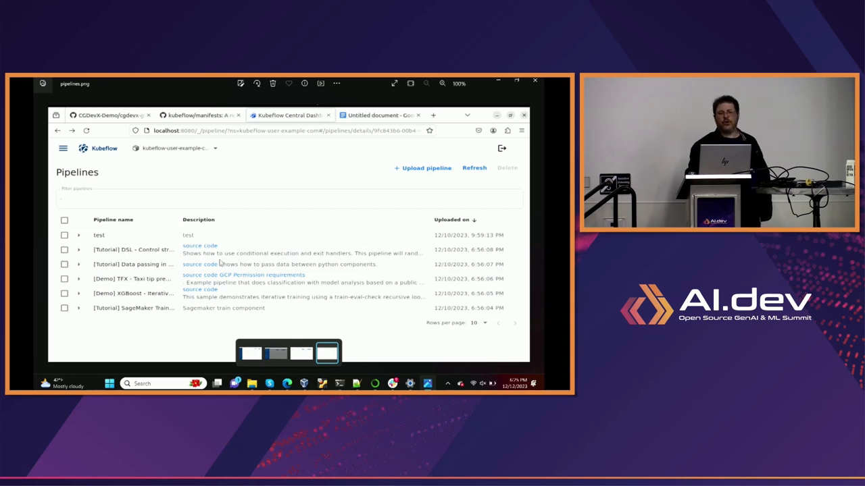
mouse_move(521, 101)
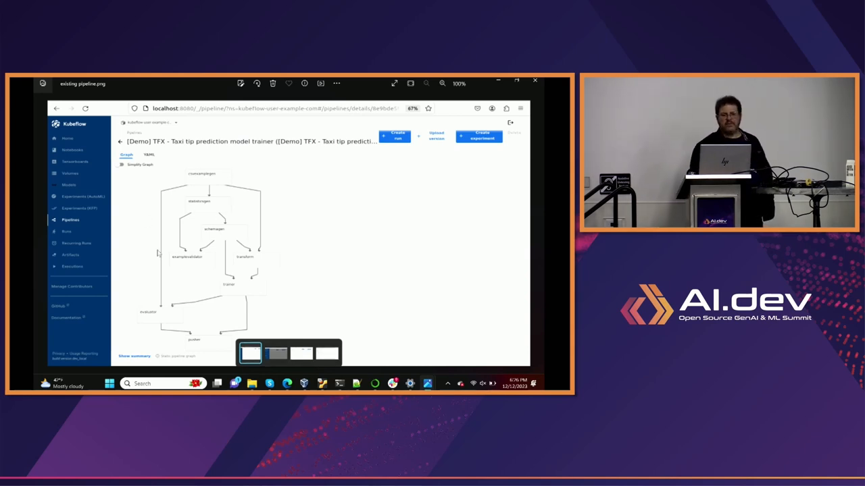
mouse_move(299, 225)
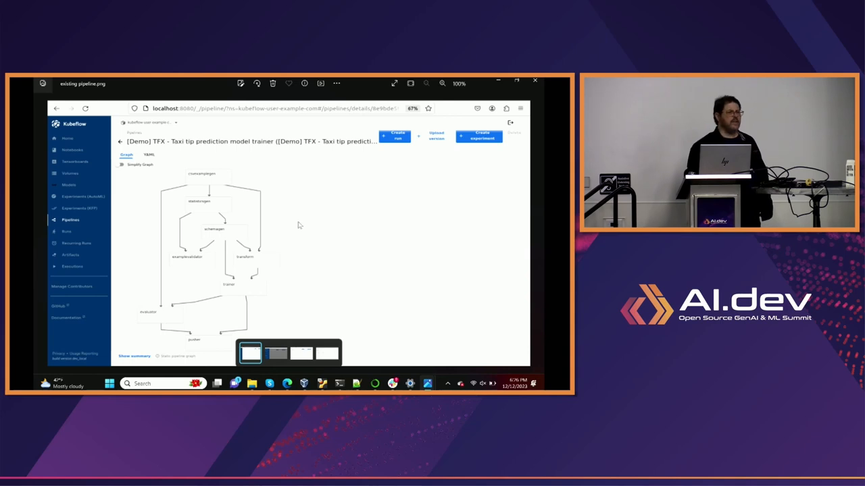
mouse_move(366, 217)
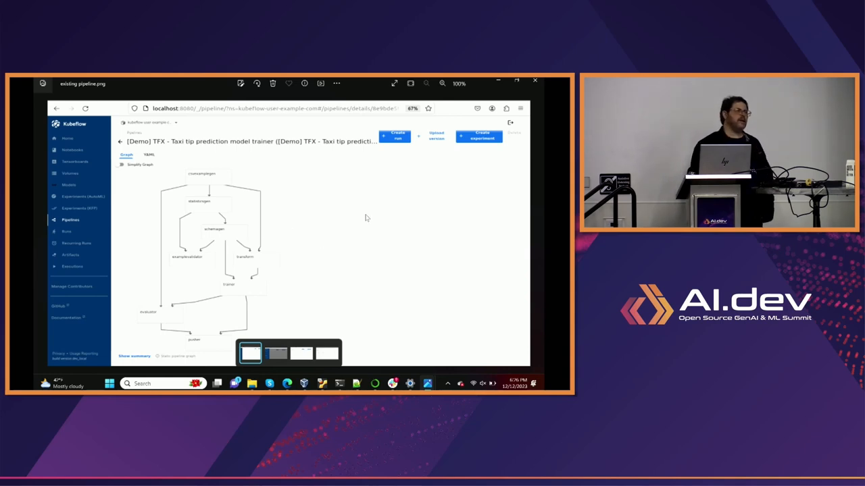
mouse_move(421, 221)
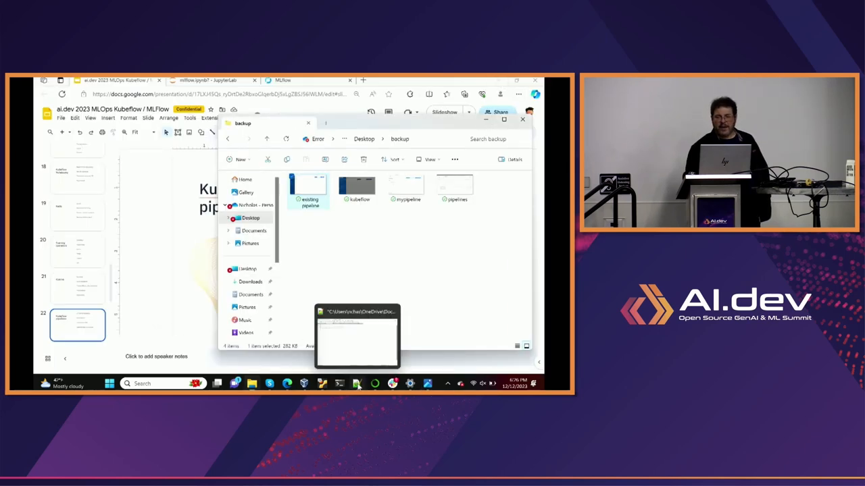
Review createpipeline.py and the compiled pipeline.yaml in Notepad++, scrolling through the YAML
left_click(357, 384)
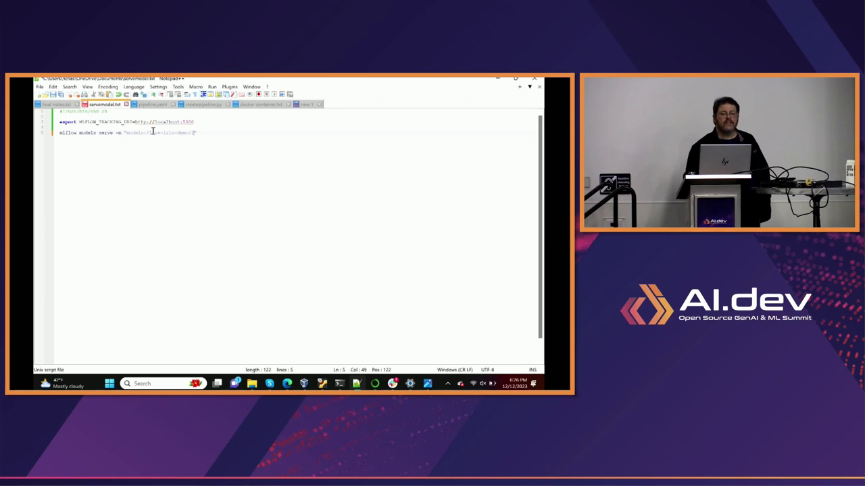
left_click(202, 104)
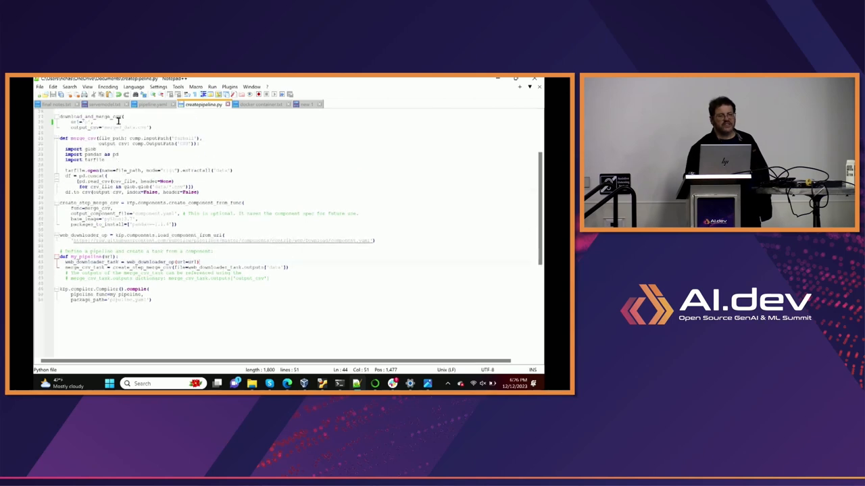
left_click(260, 104)
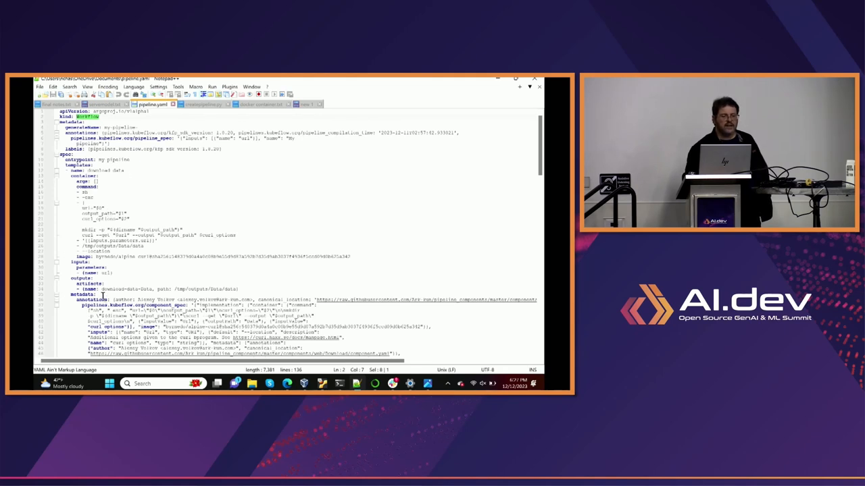
scroll("down", 3)
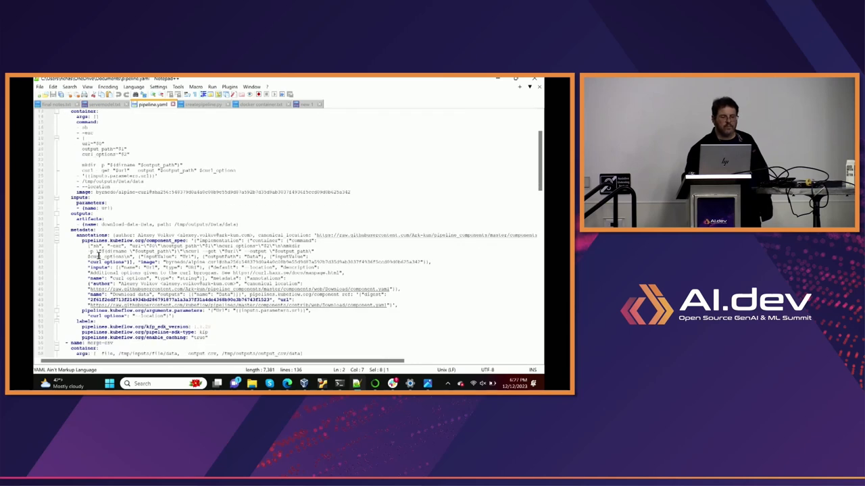
scroll("down", 3)
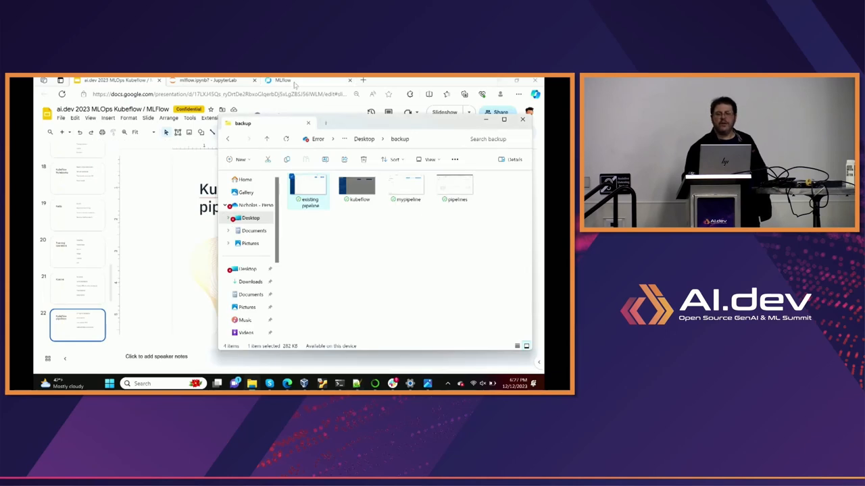
Open the mypipeline screenshot showing the 'test' pipeline from Download data to Merge csv
left_click(406, 189)
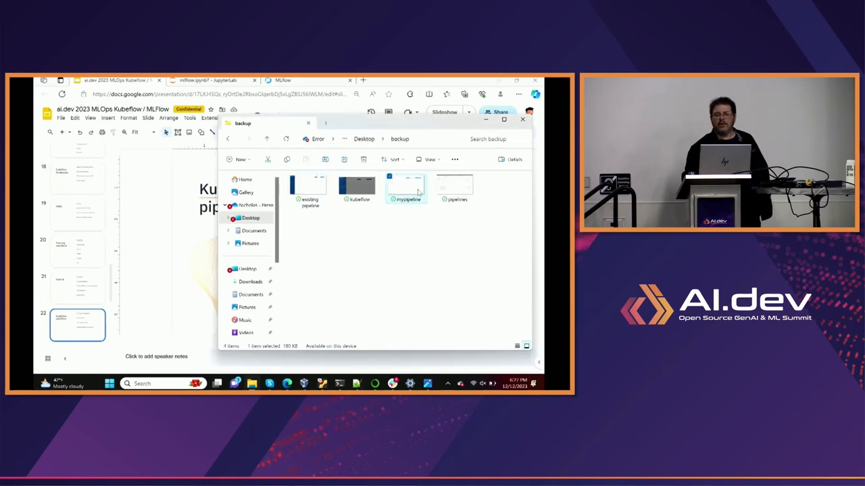
double_click(405, 186)
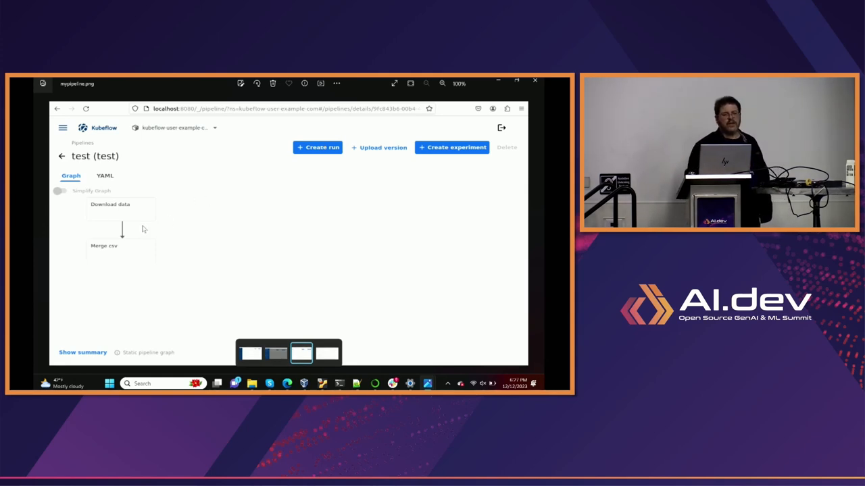
mouse_move(122, 210)
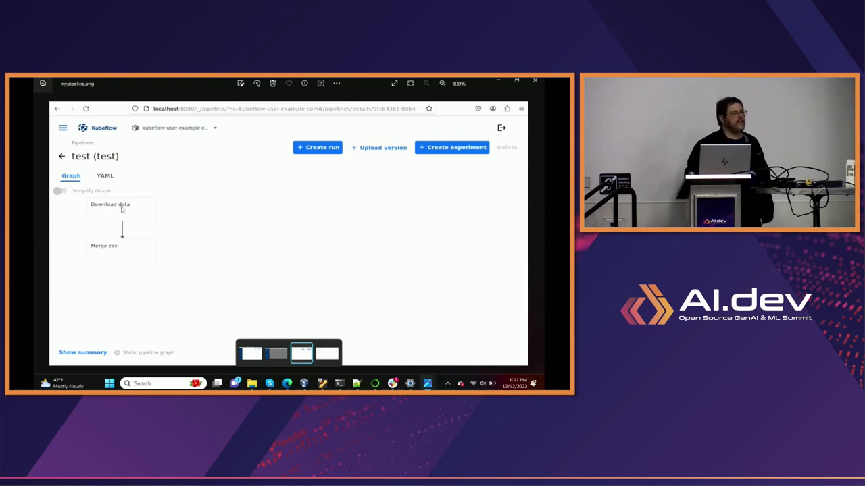
mouse_move(129, 228)
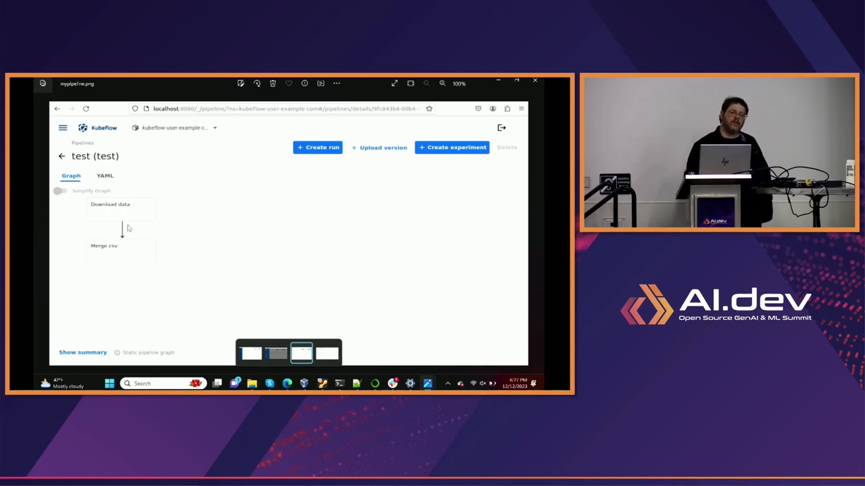
mouse_move(139, 261)
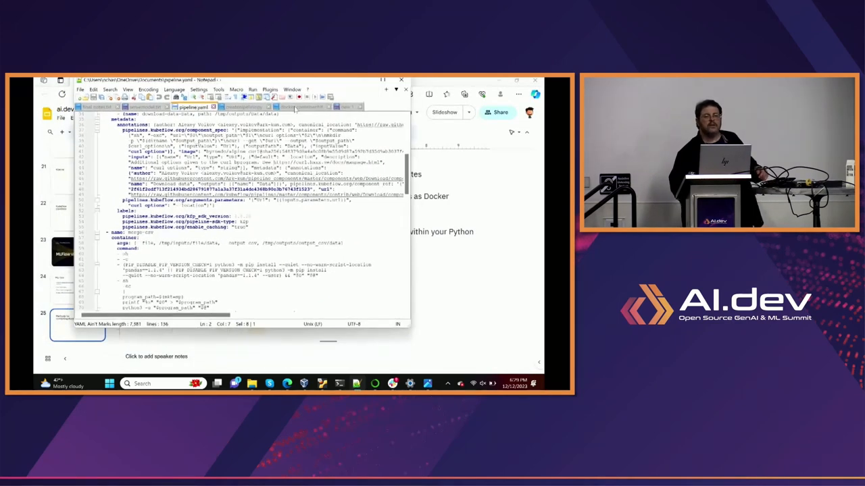
Show createpipeline.py once more, then reveal slide 26, 'Tips for creating an end-to-end MLOps environment'
left_click(243, 106)
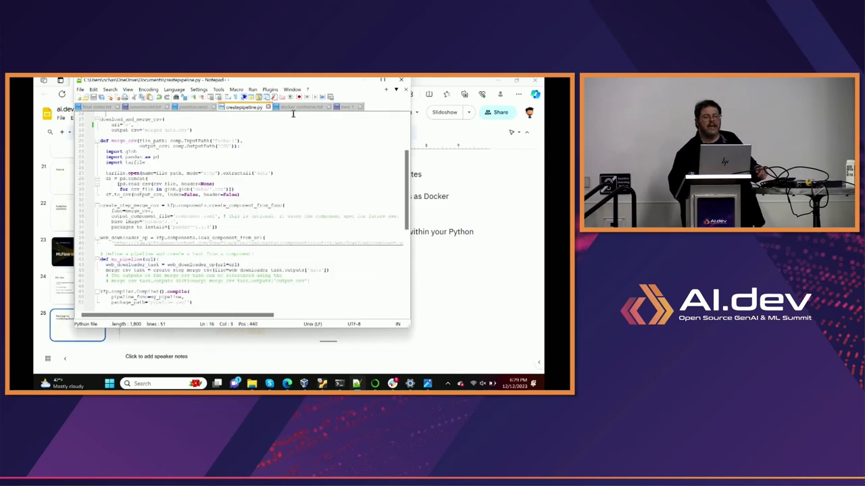
left_click(301, 107)
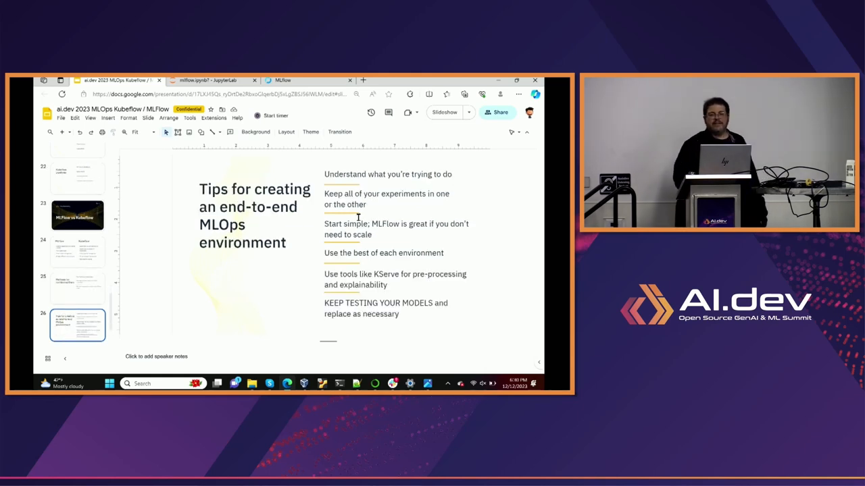
double_click(389, 199)
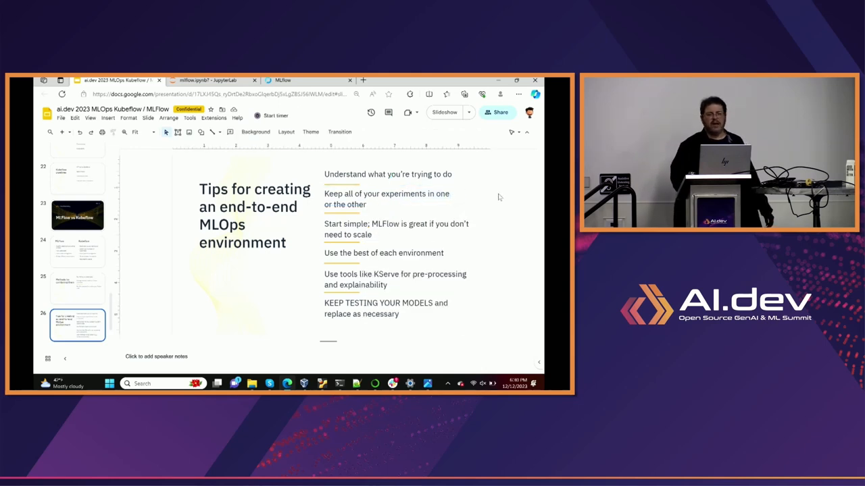
double_click(385, 308)
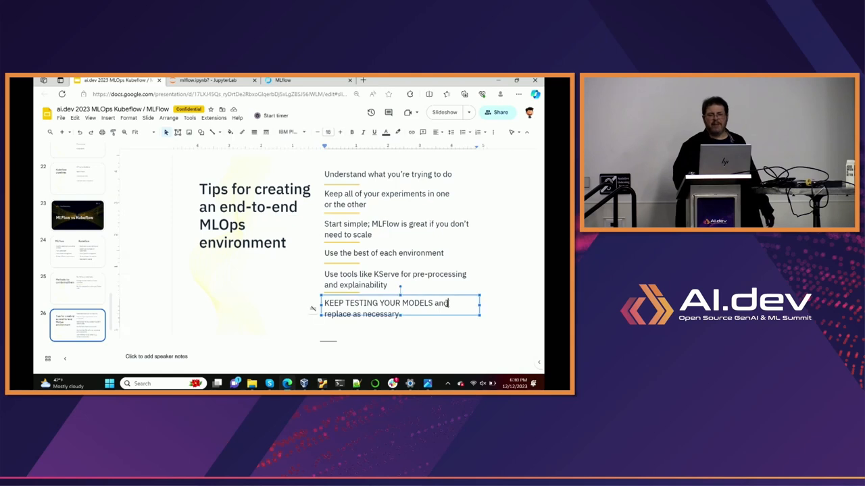